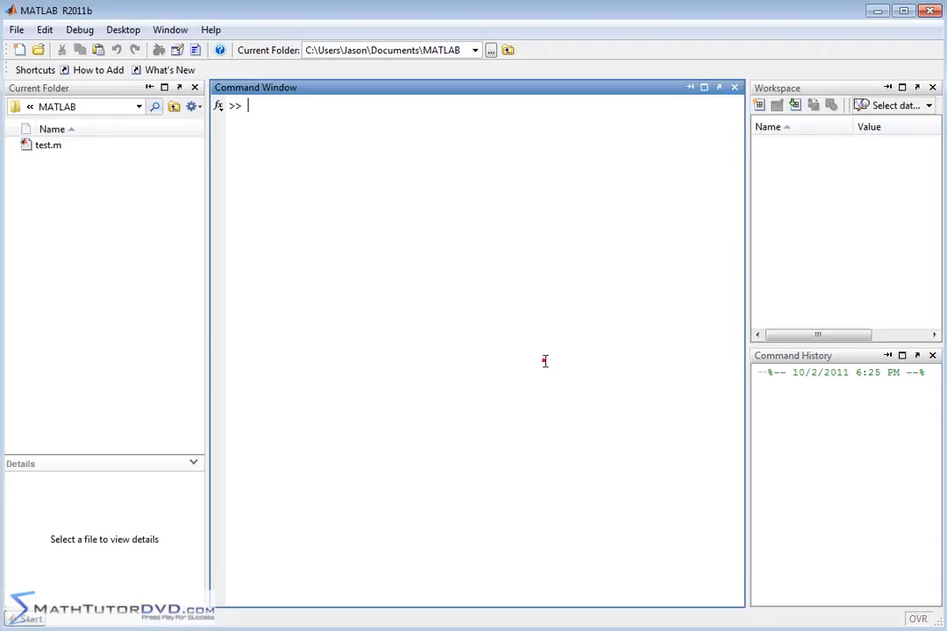
mouse_move(390, 162)
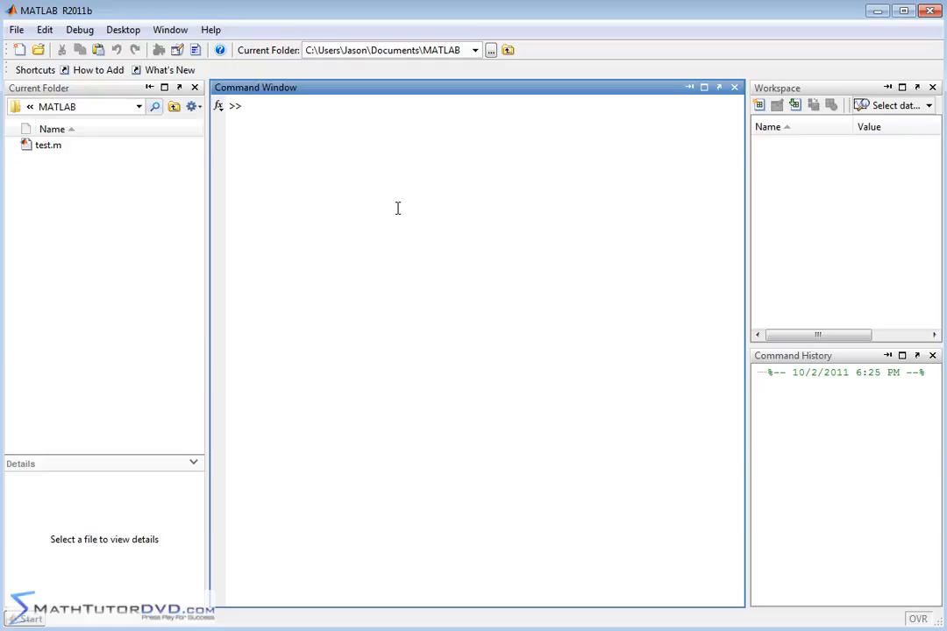
- Enter the command abs(3+3i) at the prompt
text(abs)
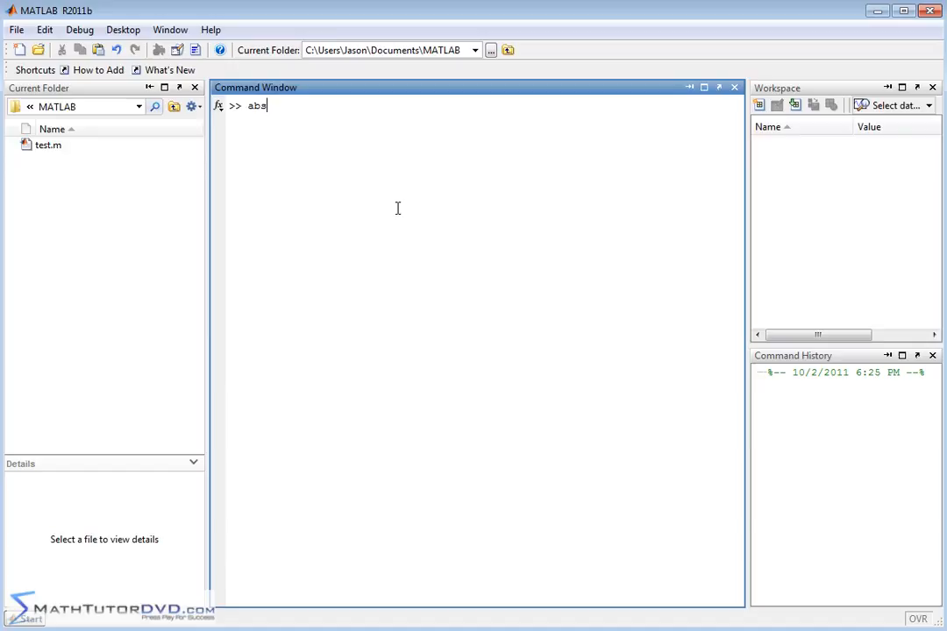
text(()
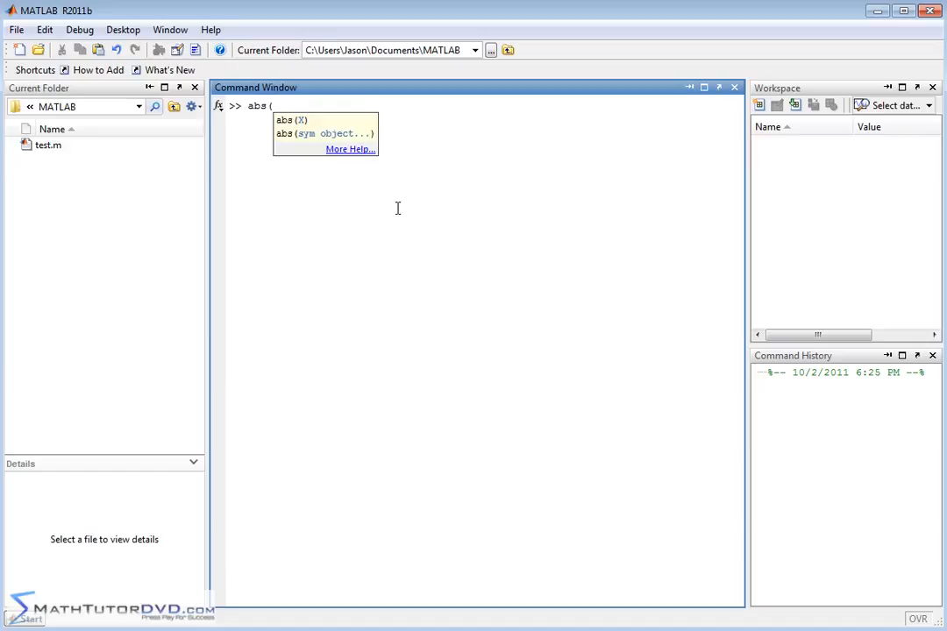
text(3+3i))
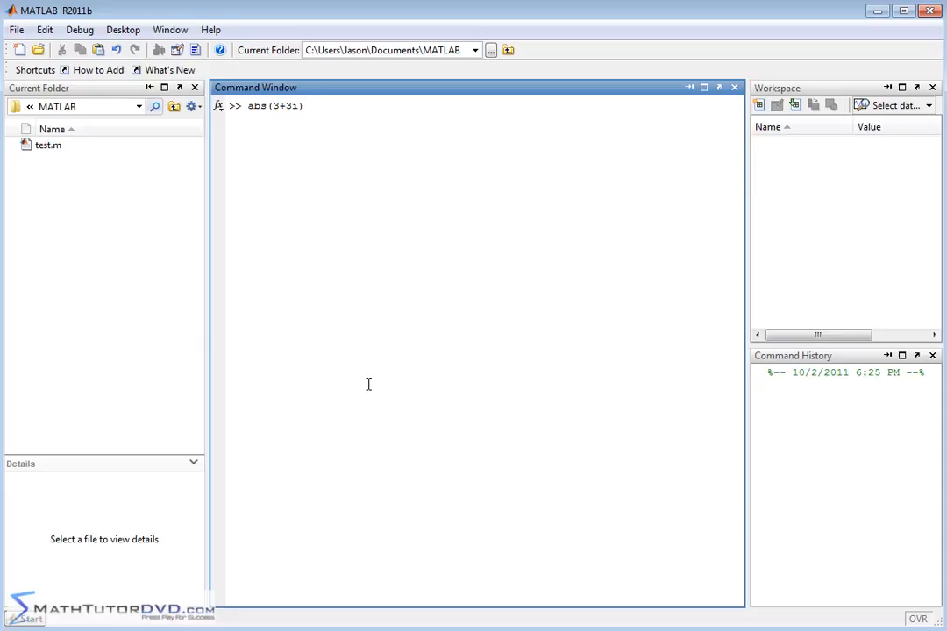
mouse_move(457, 263)
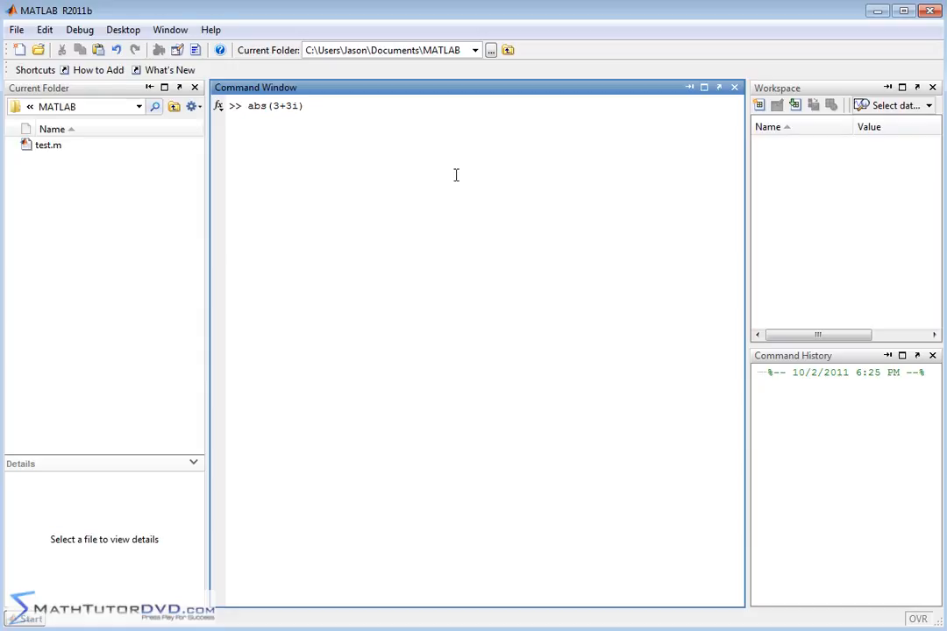
mouse_move(363, 270)
text(ngle)
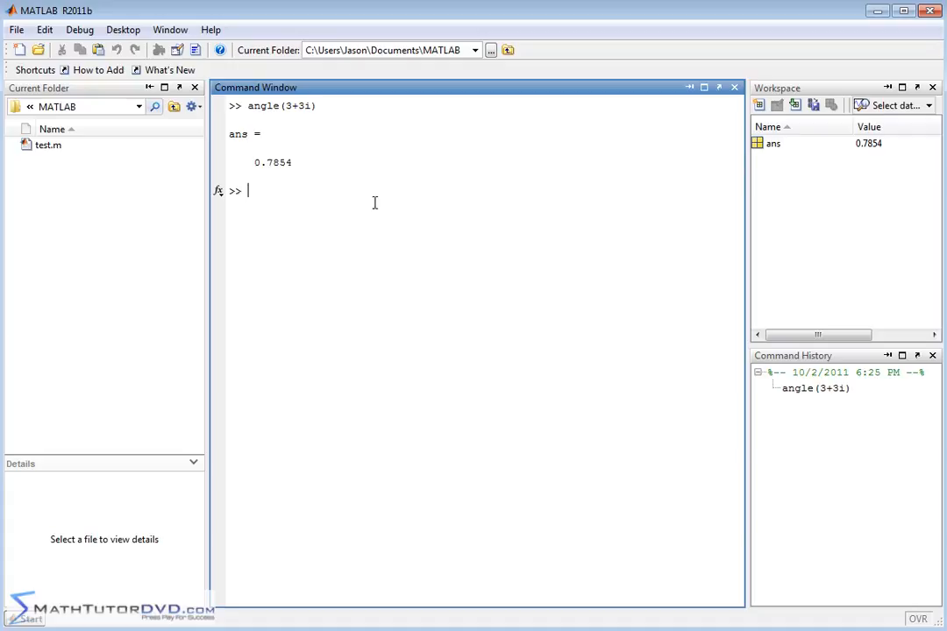
- Compute sym(angle(3+3i)) to get the exact angle pi/4
text(sym)
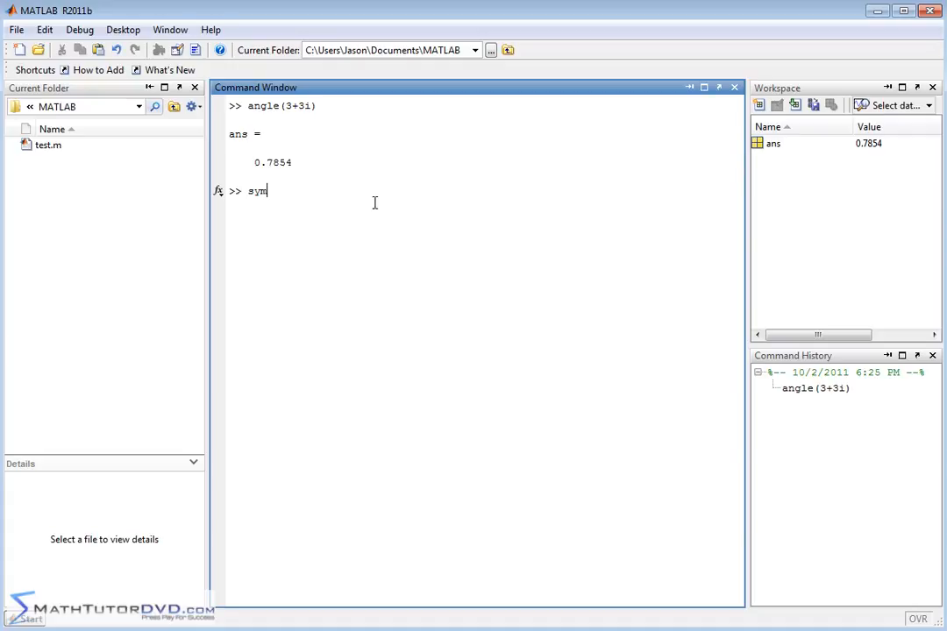
text((angle()
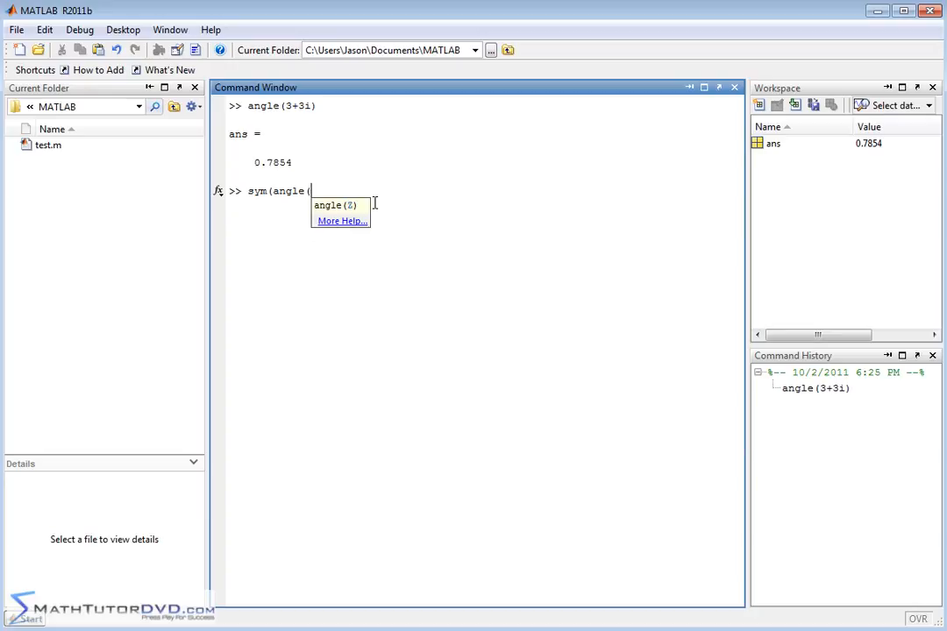
text(3+3i))
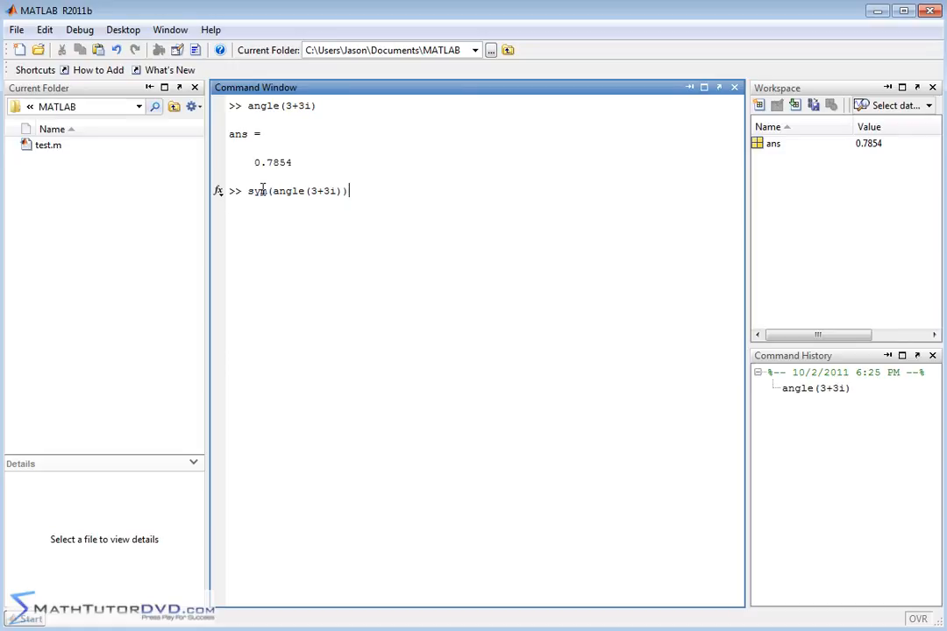
double_click(256, 190)
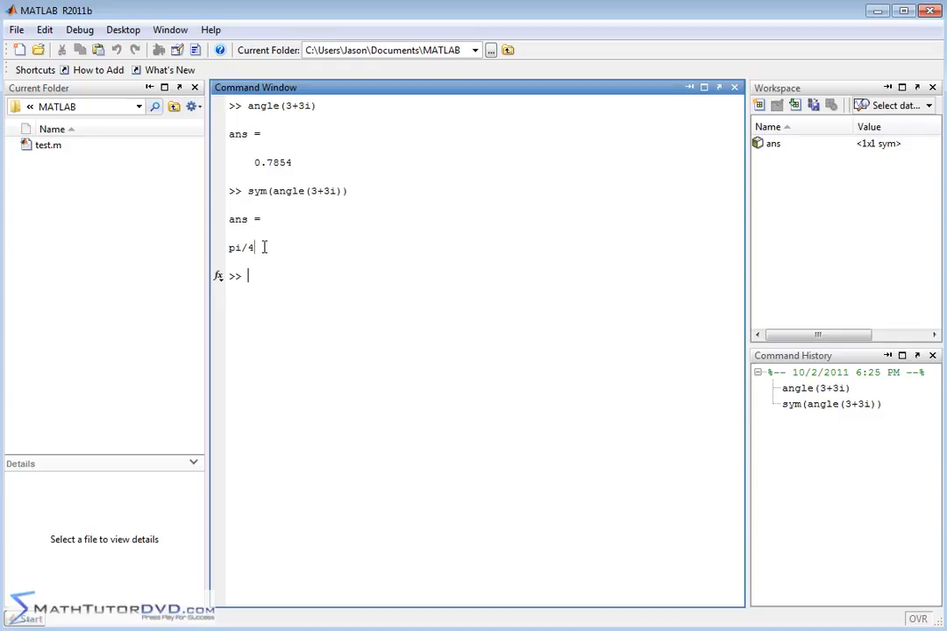
mouse_move(470, 221)
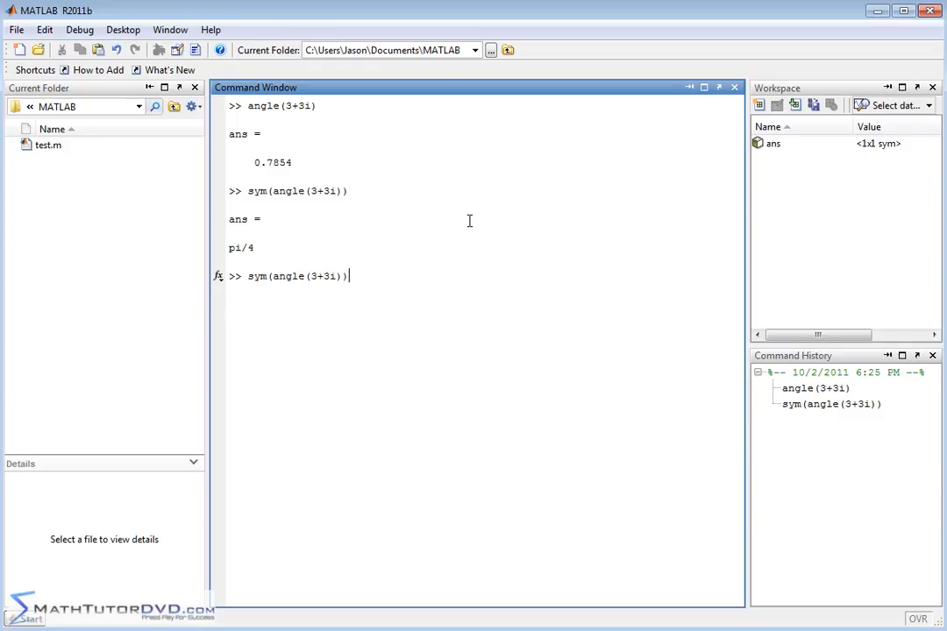
- Recall the command as sym(angle(1+1i)) and run it, again giving pi/4
text(1)
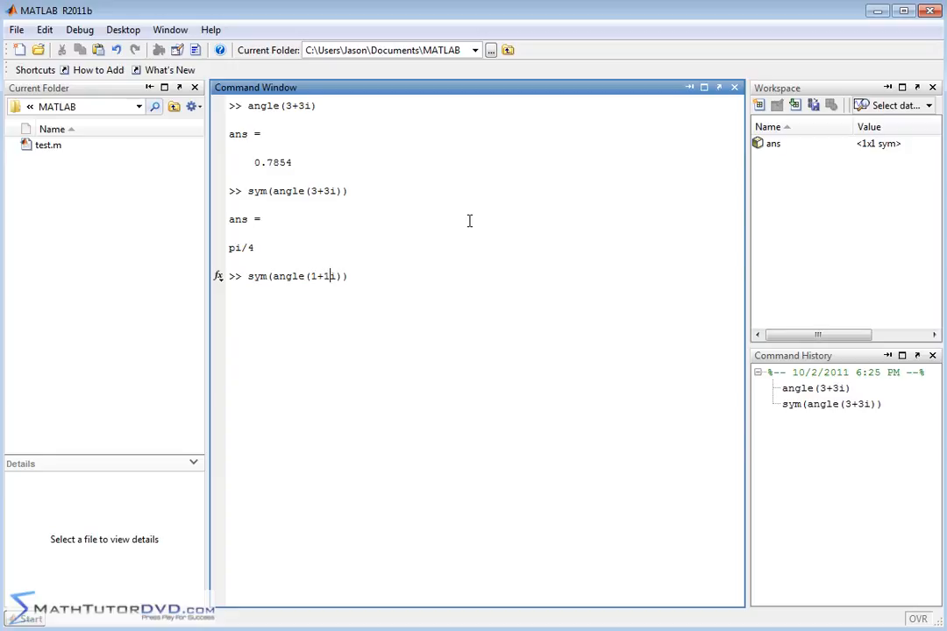
key(enter)
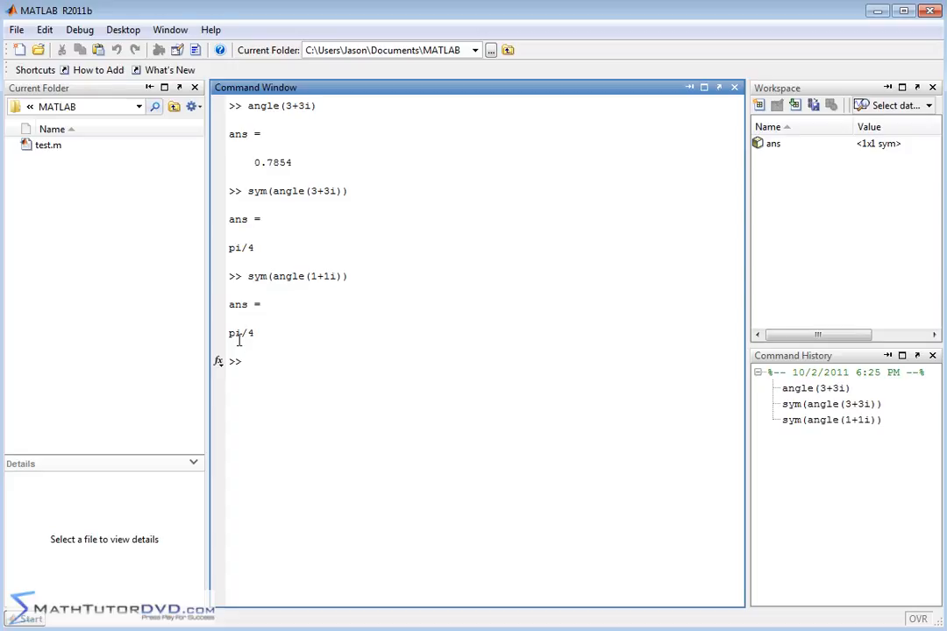
mouse_move(326, 255)
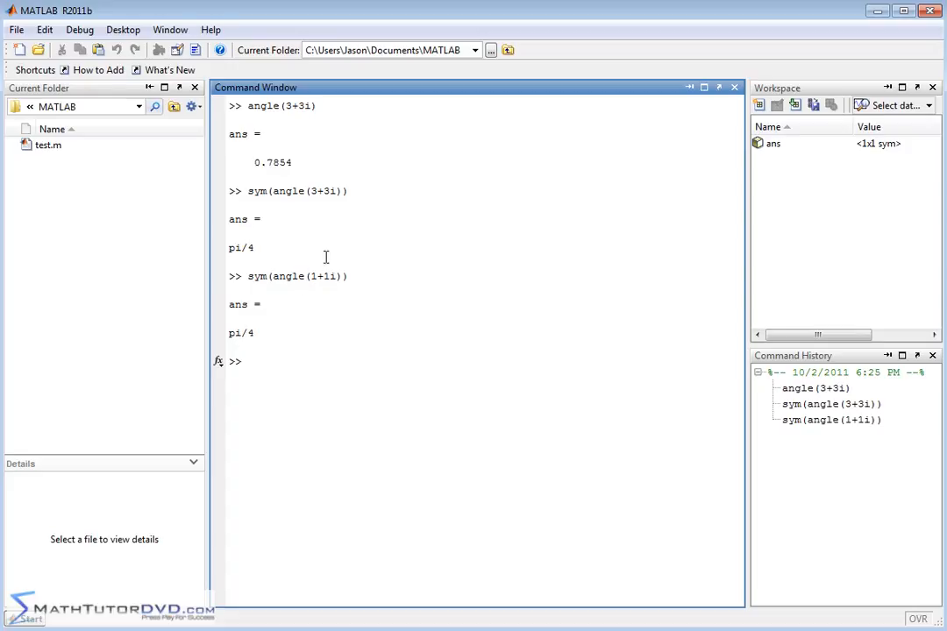
mouse_move(375, 298)
text(sym(angle(1+2i)))
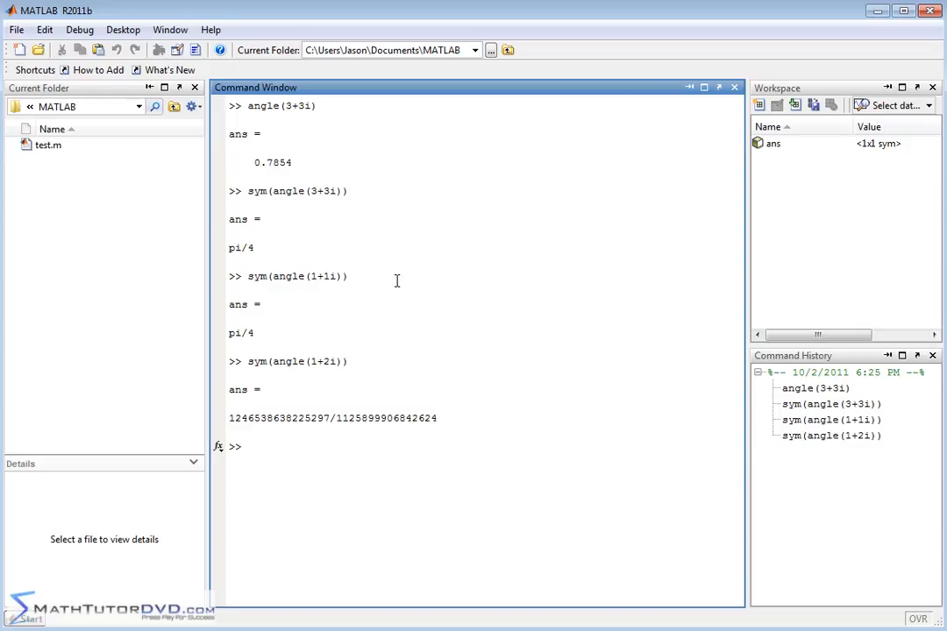
mouse_move(274, 421)
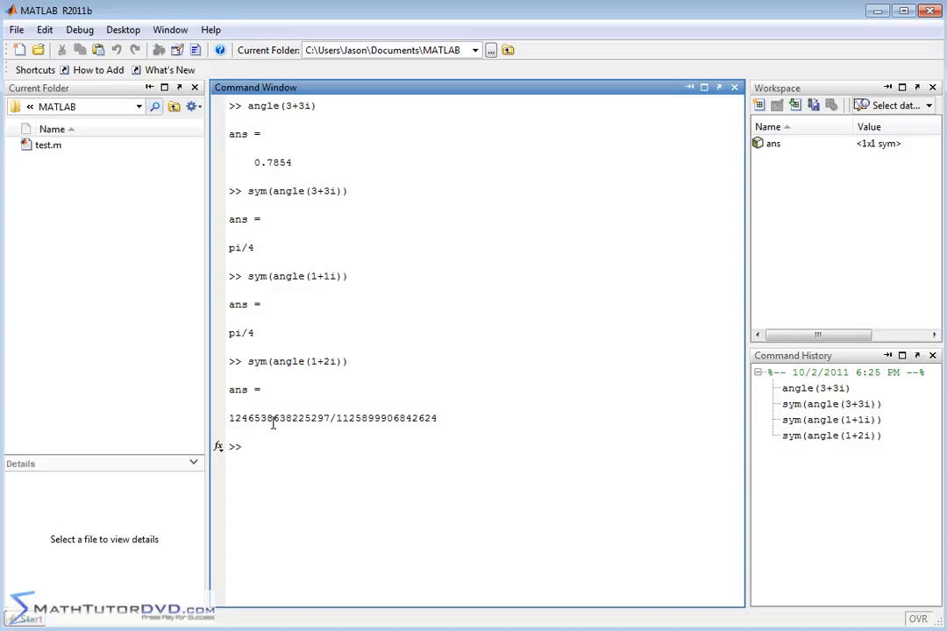
double_click(312, 417)
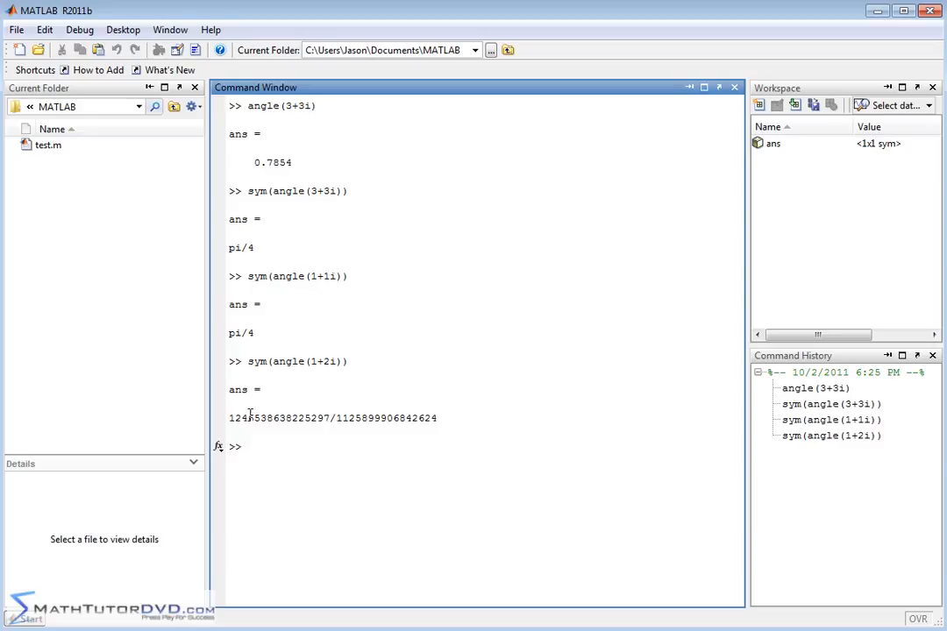
drag(333, 417, 436, 417)
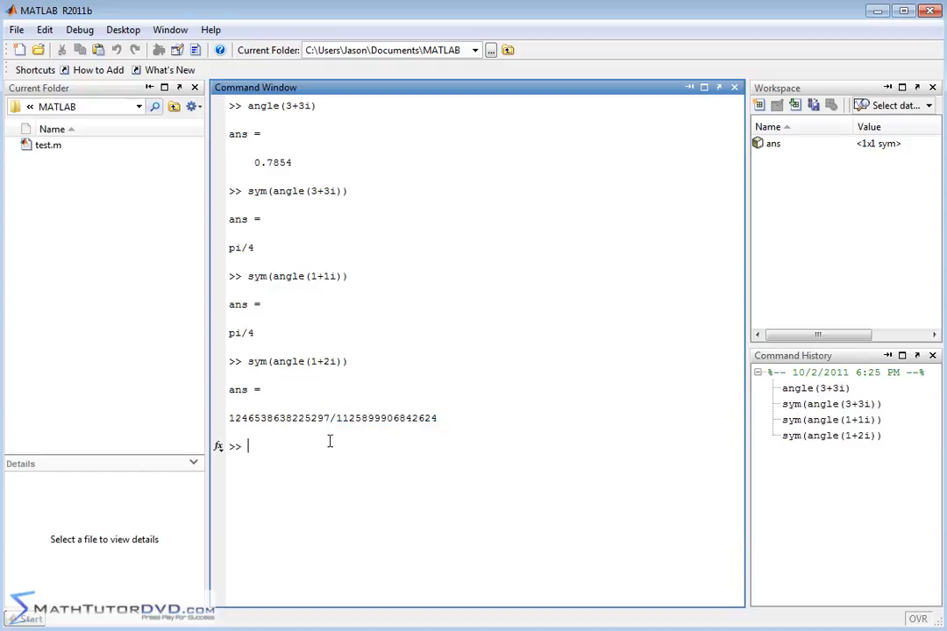
- Convert the fraction with double(ans) to the decimal 1.1071 and compare with sym(angle(1+2i))
text(double)
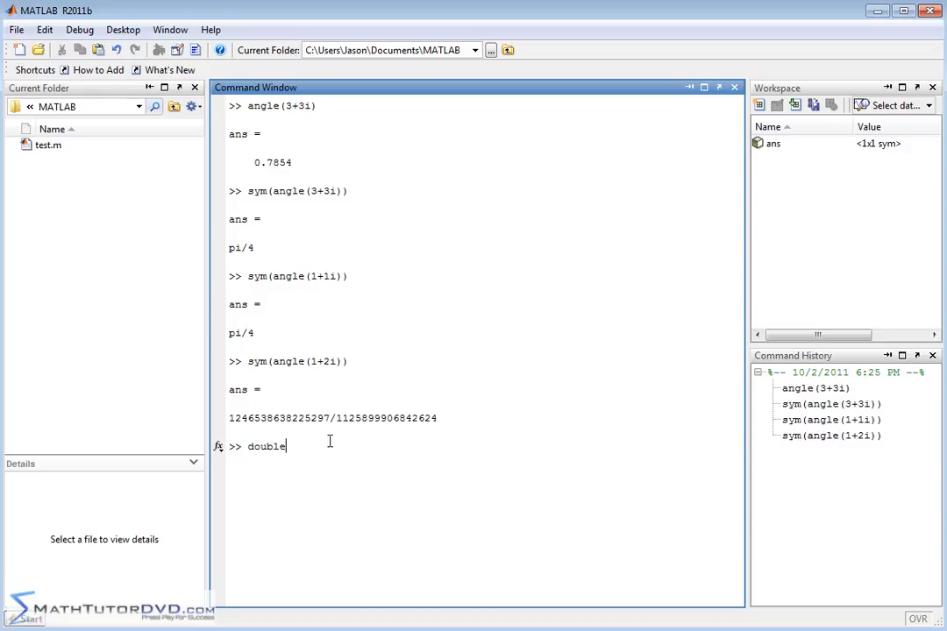
text((ans))
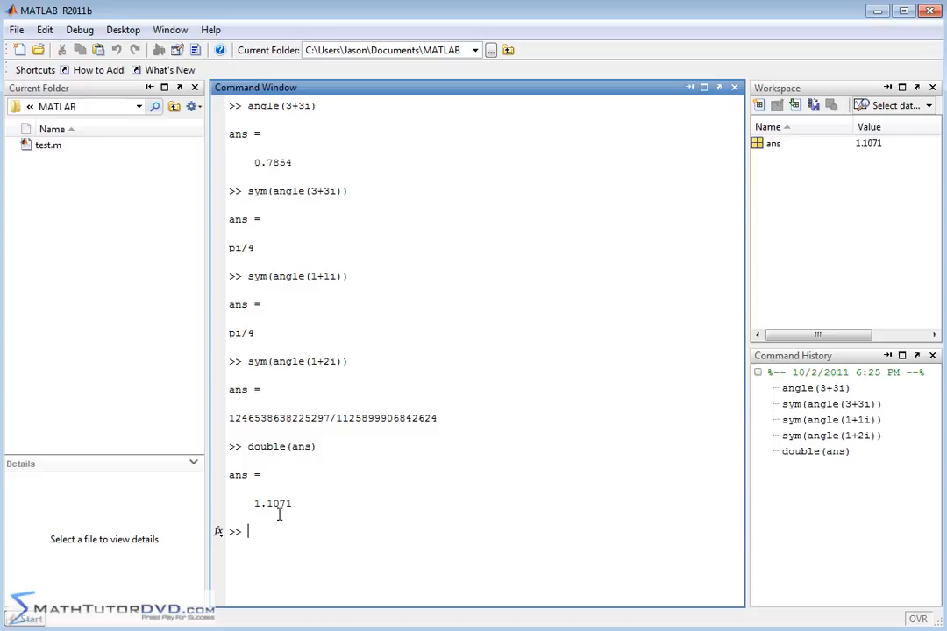
text(double(ans))
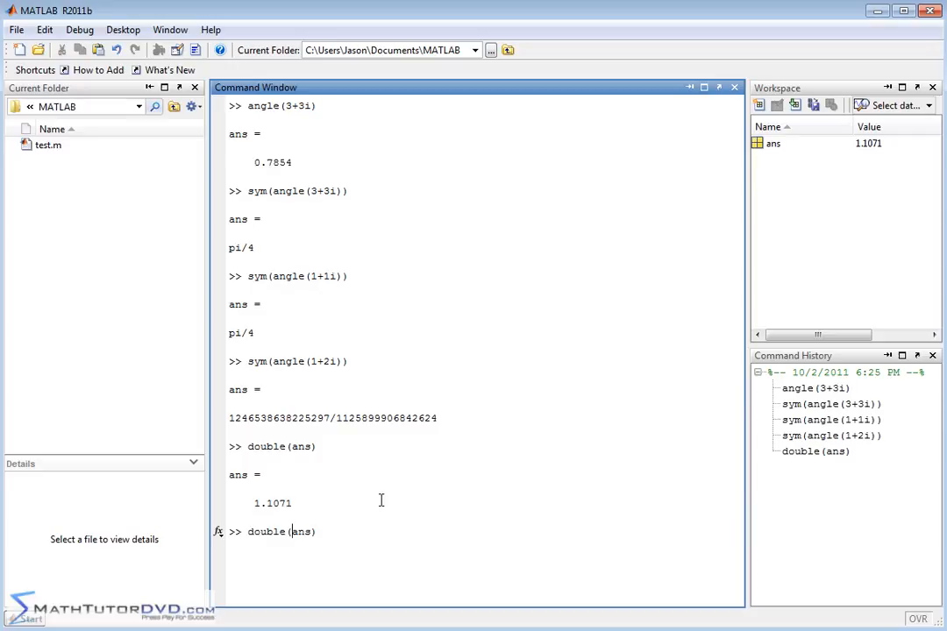
text(sym(angle(1+2i)))
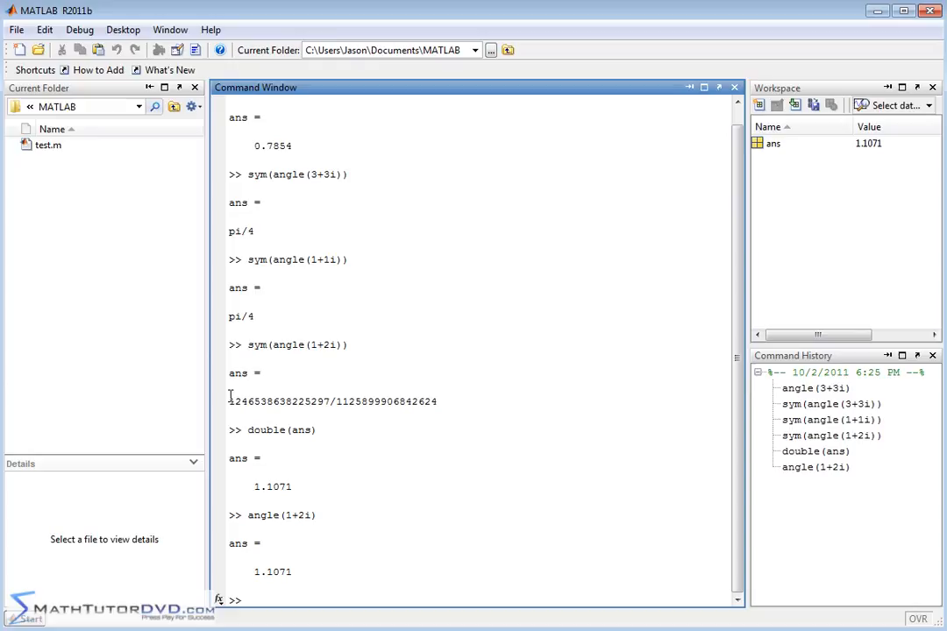
drag(228, 401, 280, 401)
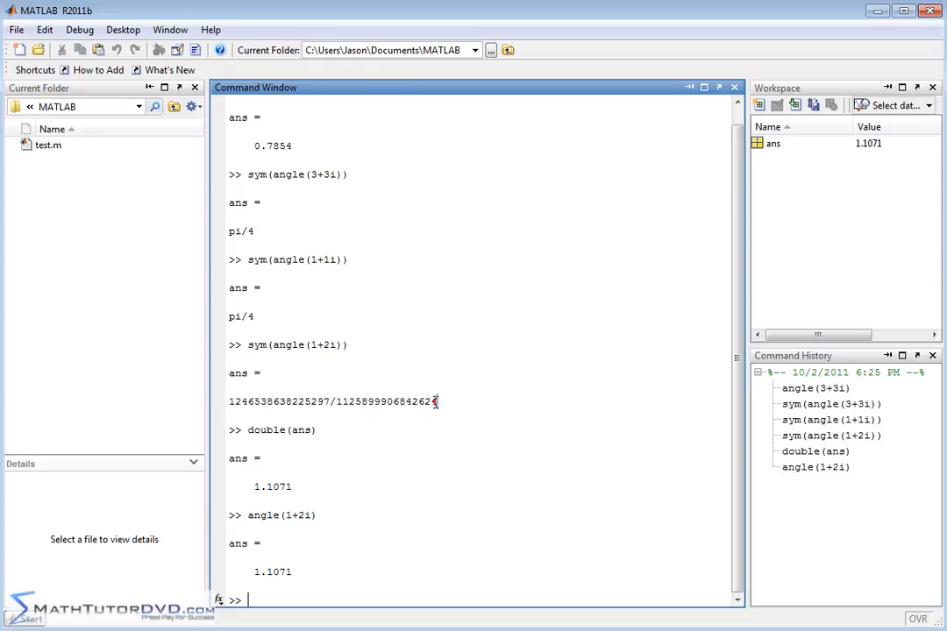
- Run angle(1+2i) directly to confirm the same decimal, then recall the sym version
text(angle(1+2i))
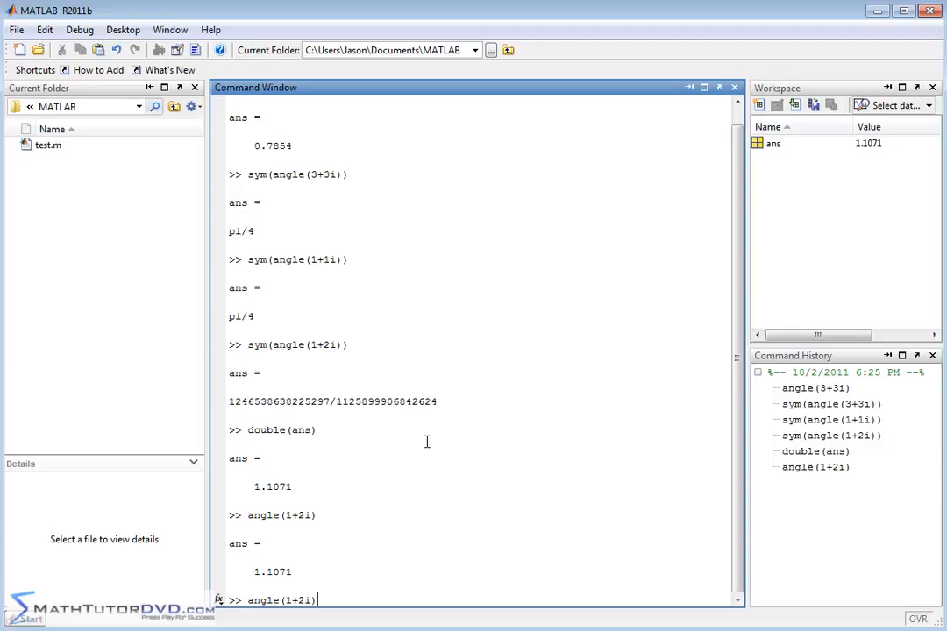
text(sym(angle(1+2i)))
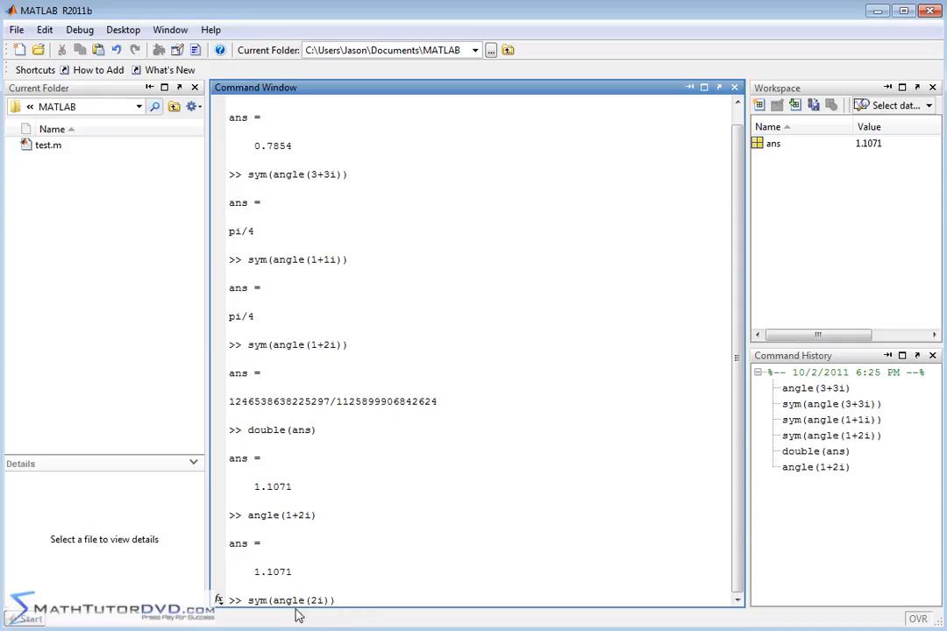
mouse_move(342, 604)
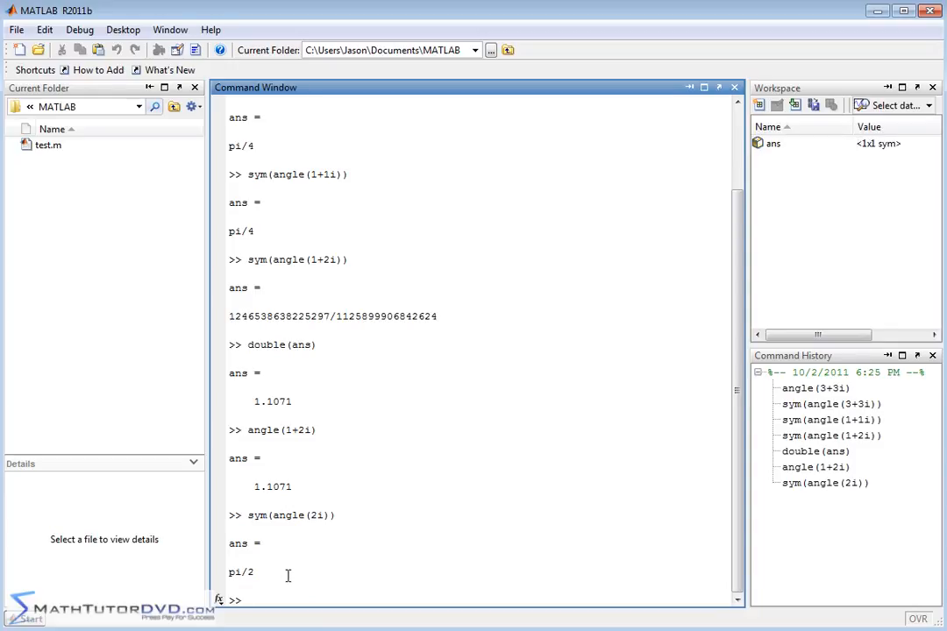
- Clear the Command Window with clc after seeing pi/2
text(clc)
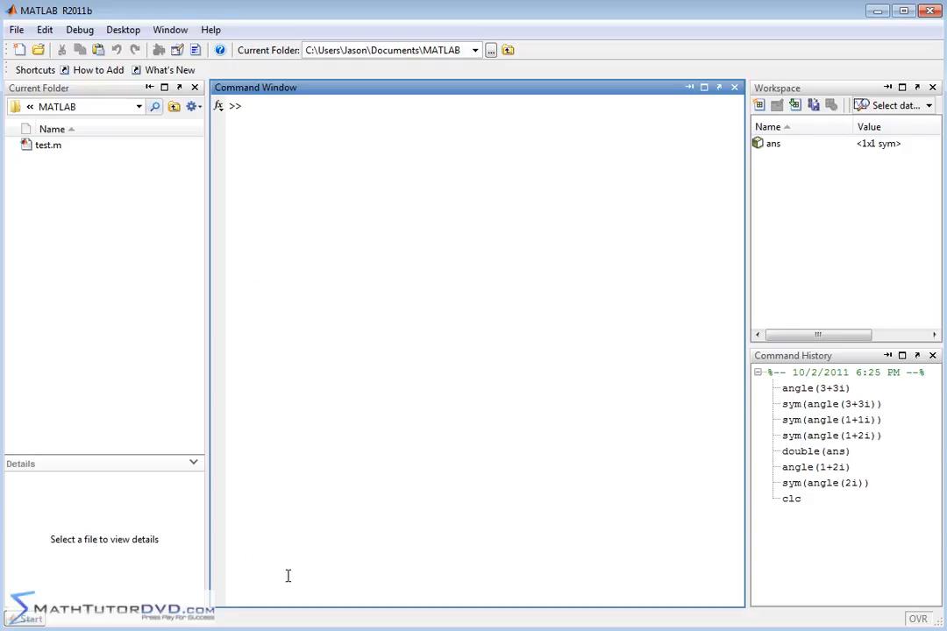
- Compute abs(1+2i), giving the magnitude 2.2361
text(abs)
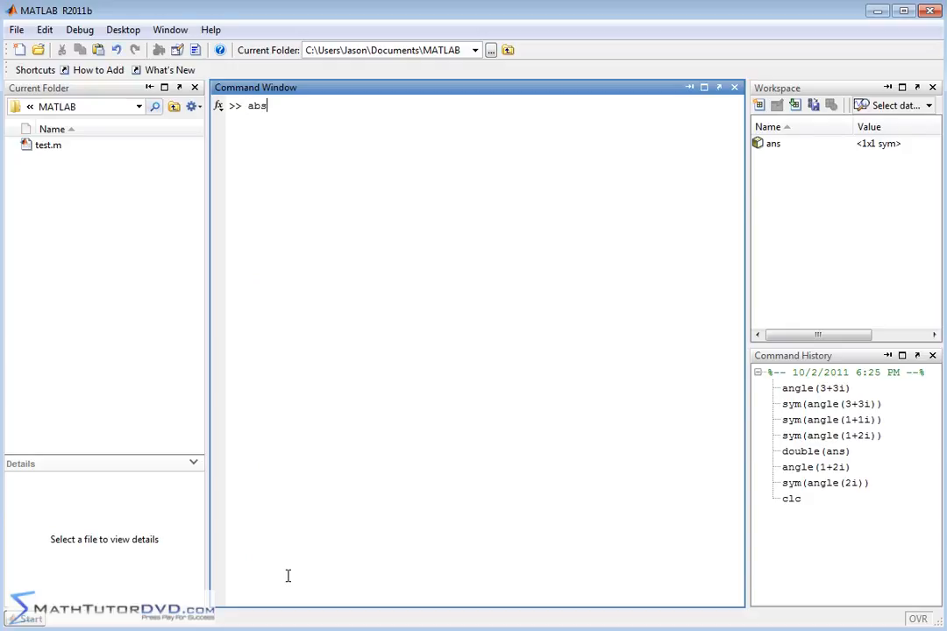
text(()
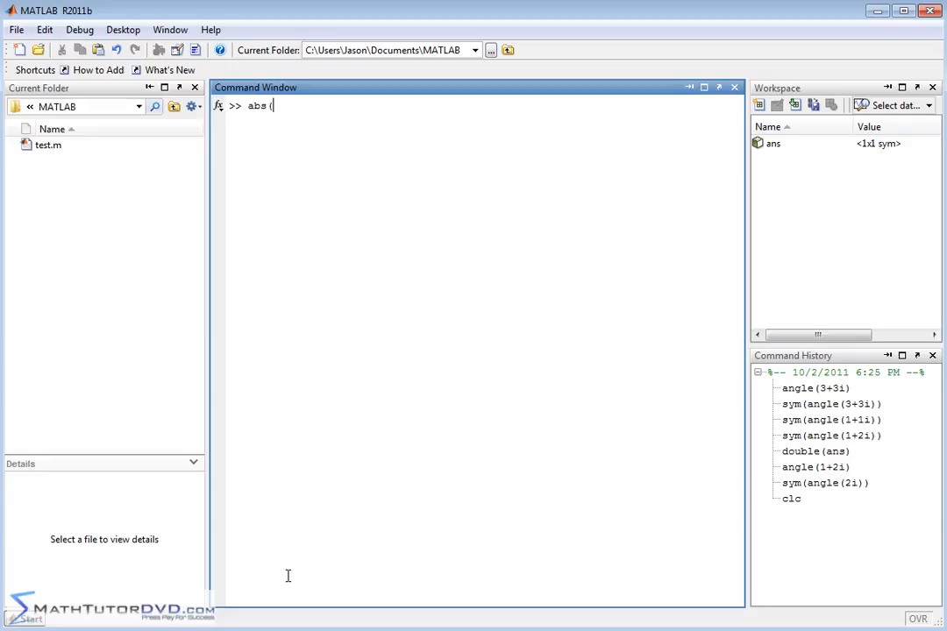
text(()
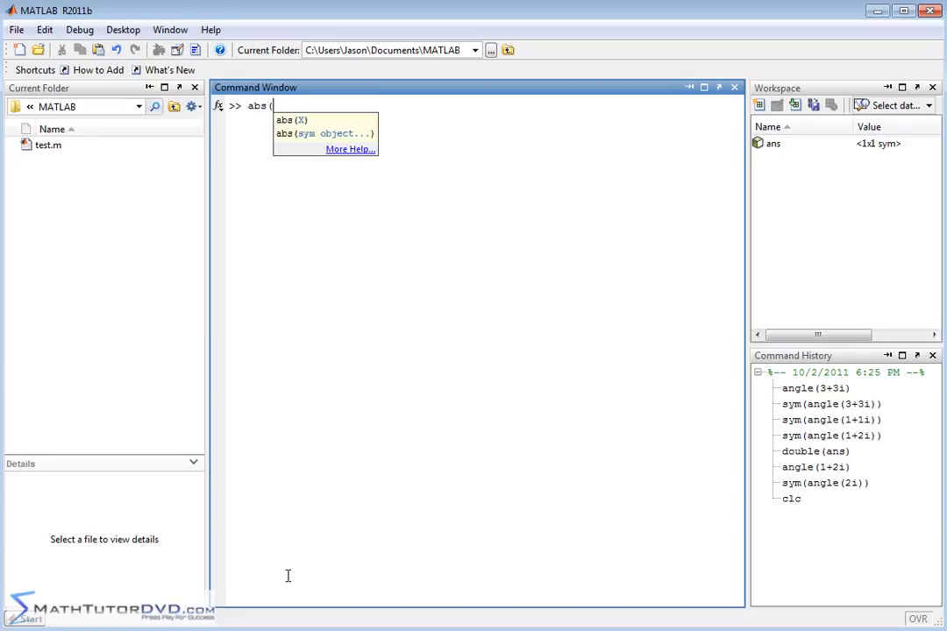
text(1+2)
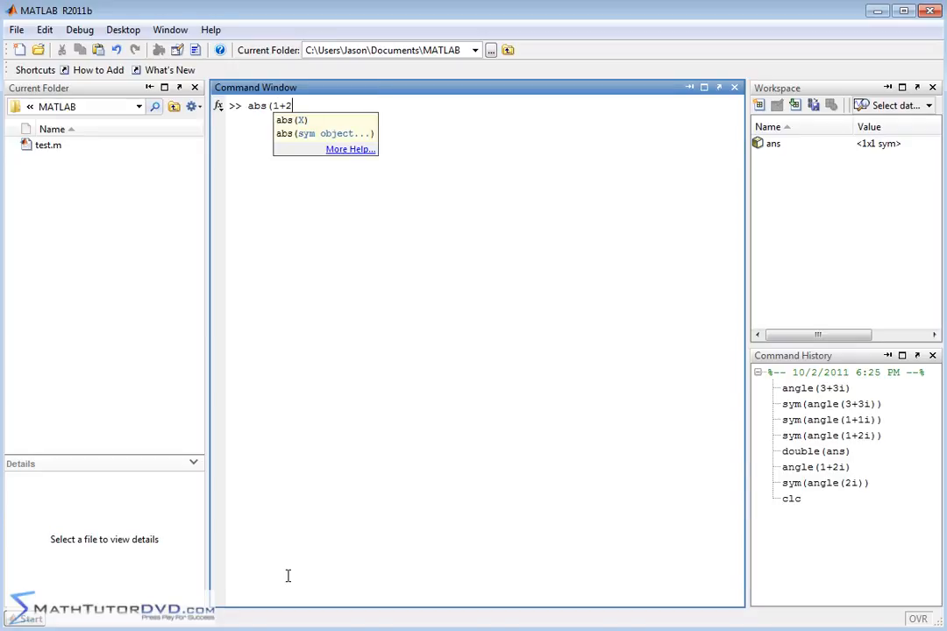
text(i))
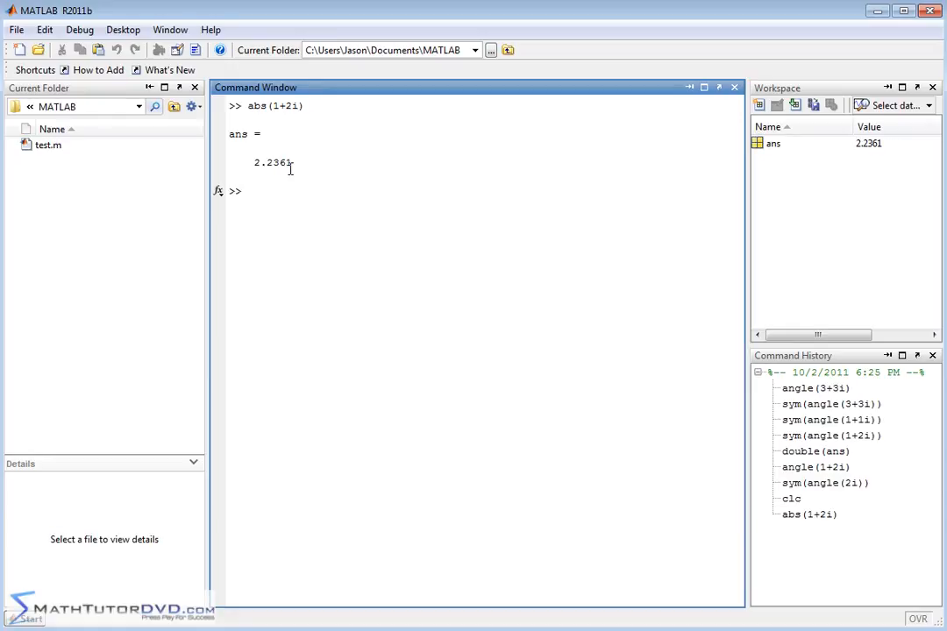
- Compute sym(abs(1+2i)) to get the exact magnitude 5^(1/2)
text(sym()
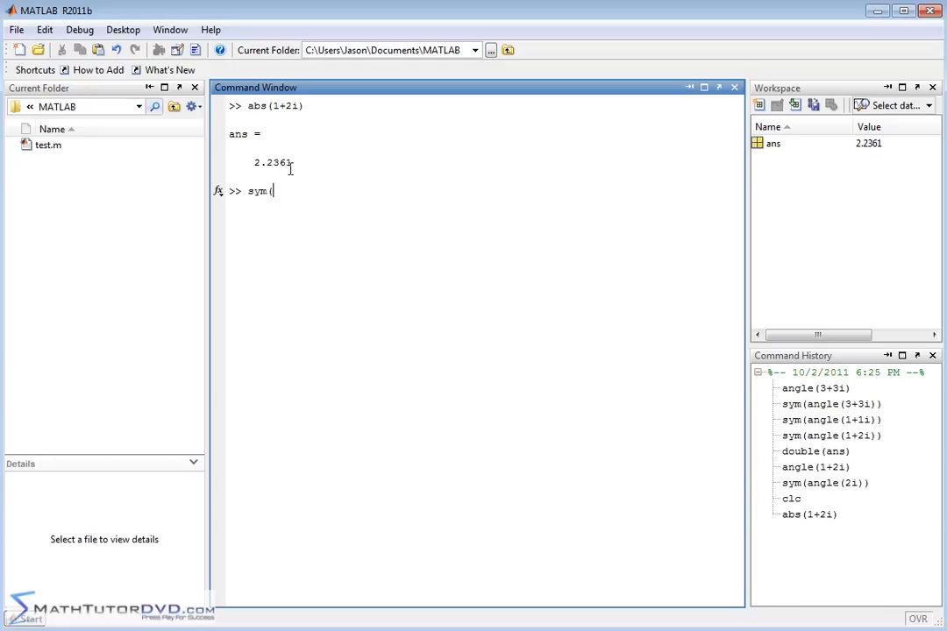
text(abs(1+2i)
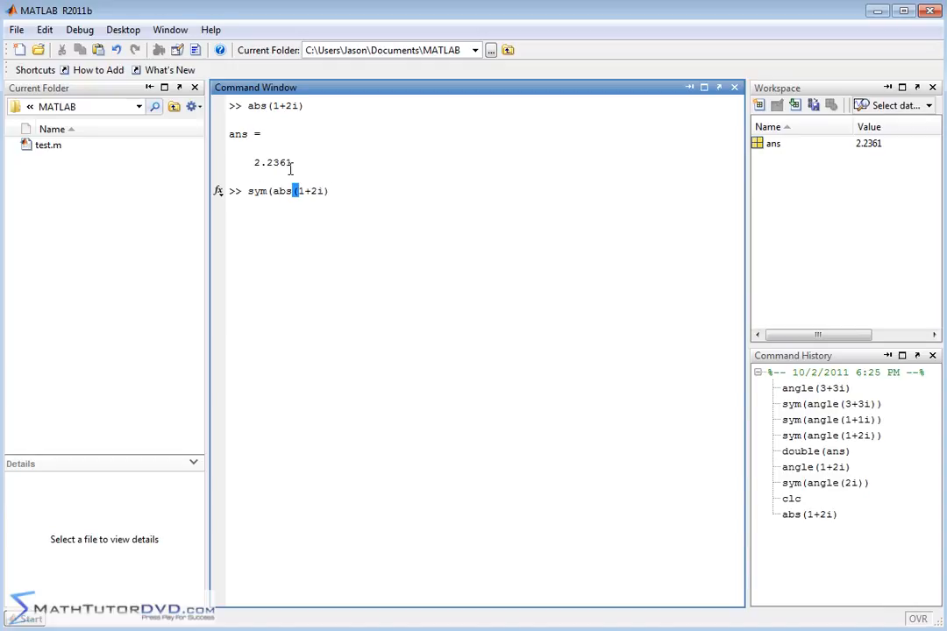
text())
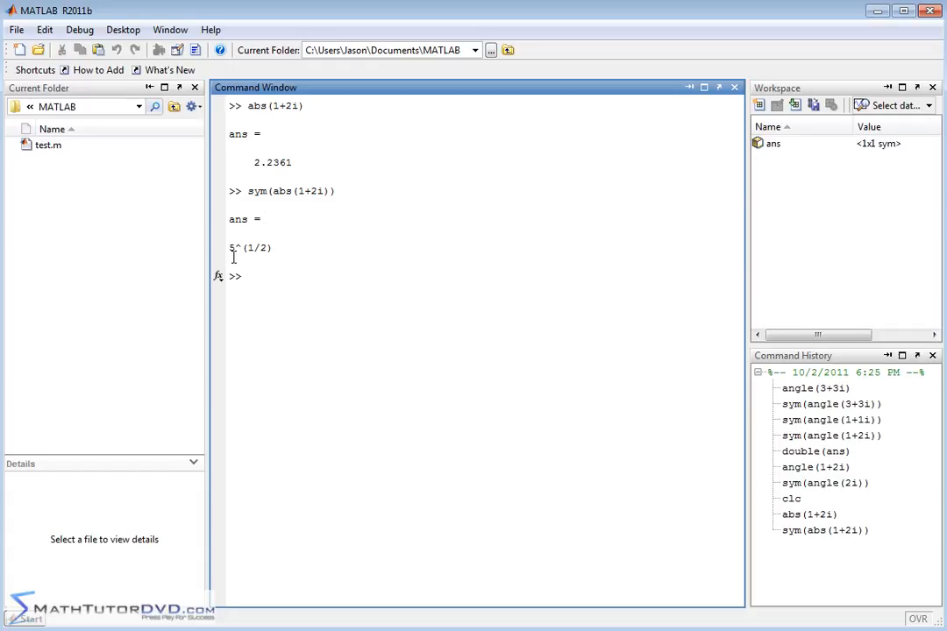
mouse_move(377, 277)
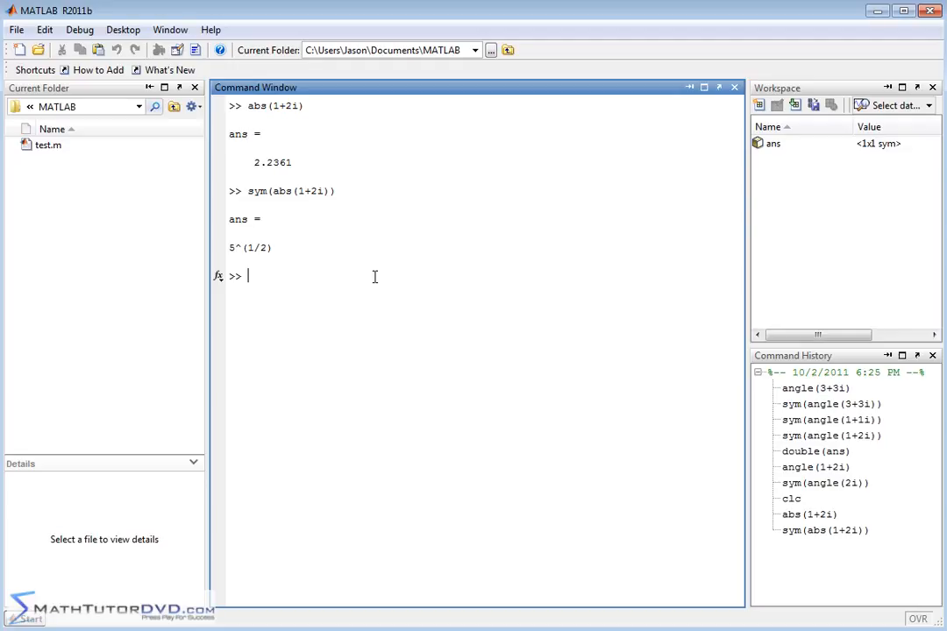
- Convert the exact magnitude back to 2.2361 with double(ans)
text(doubl)
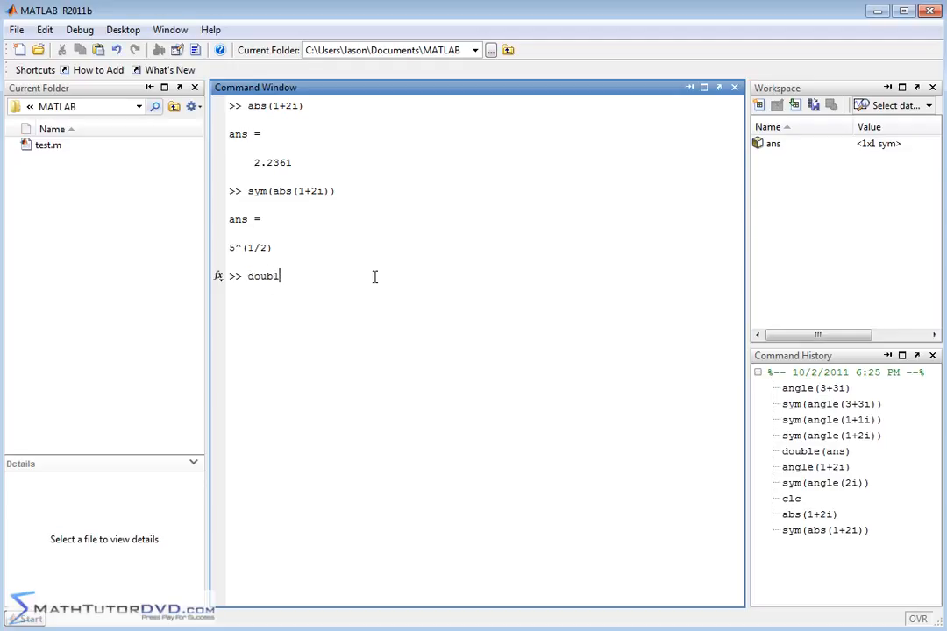
text(e(ans))
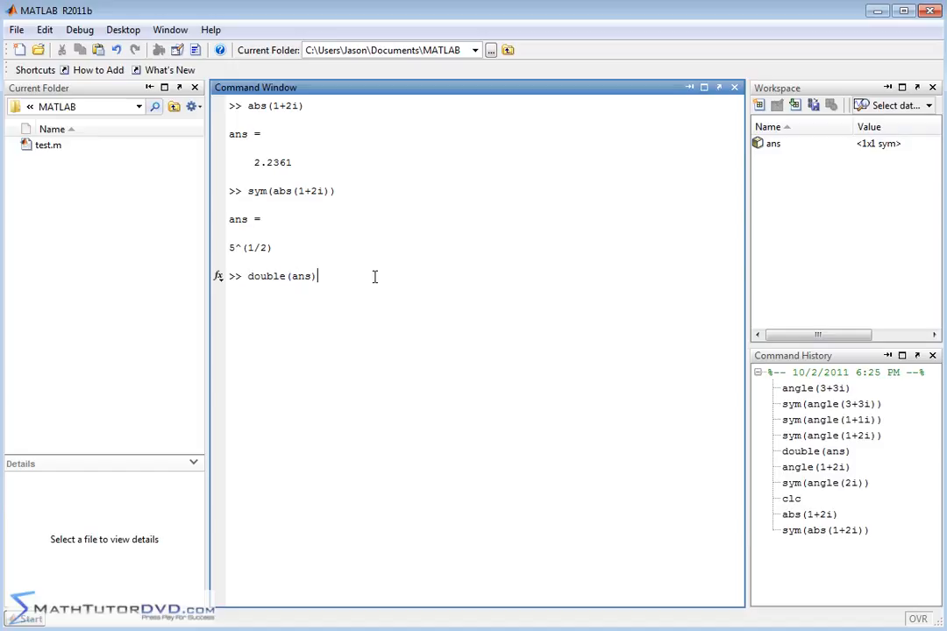
key(enter)
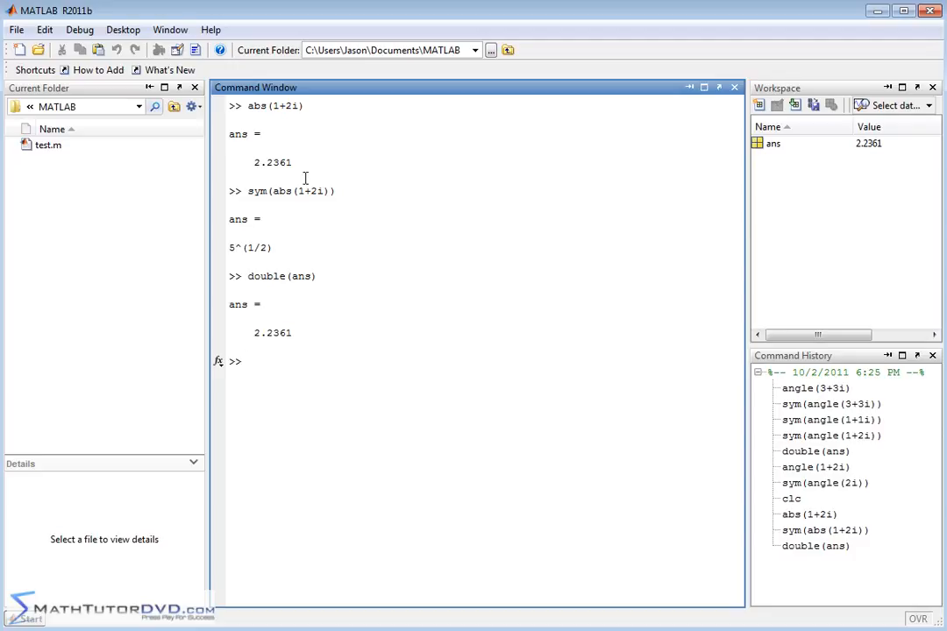
- Edit the recalled command to sym(abs(84-97i)), giving the exact magnitude 16465^(1/2)
text(sym(abs(1+2i)))
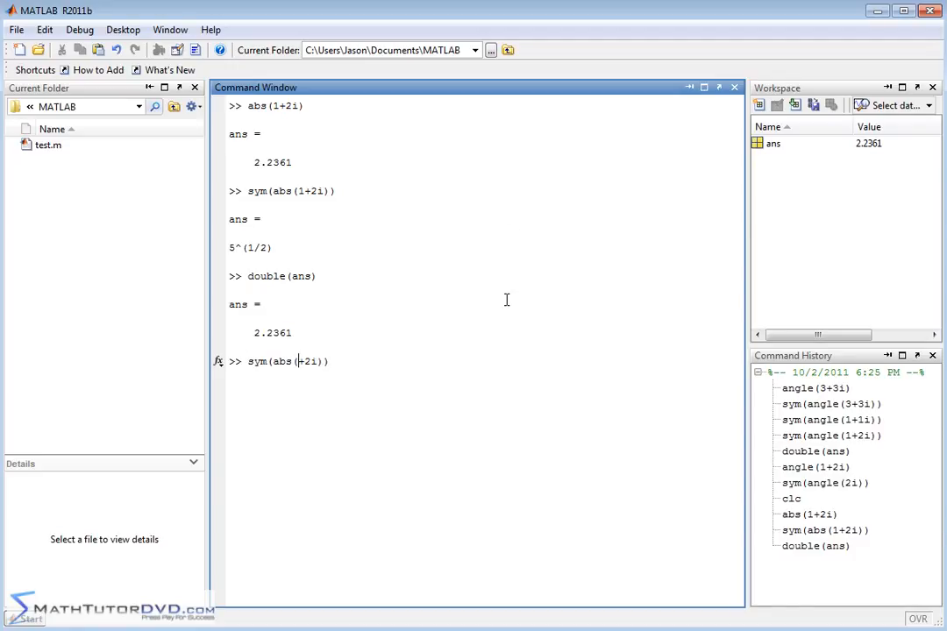
text(84)
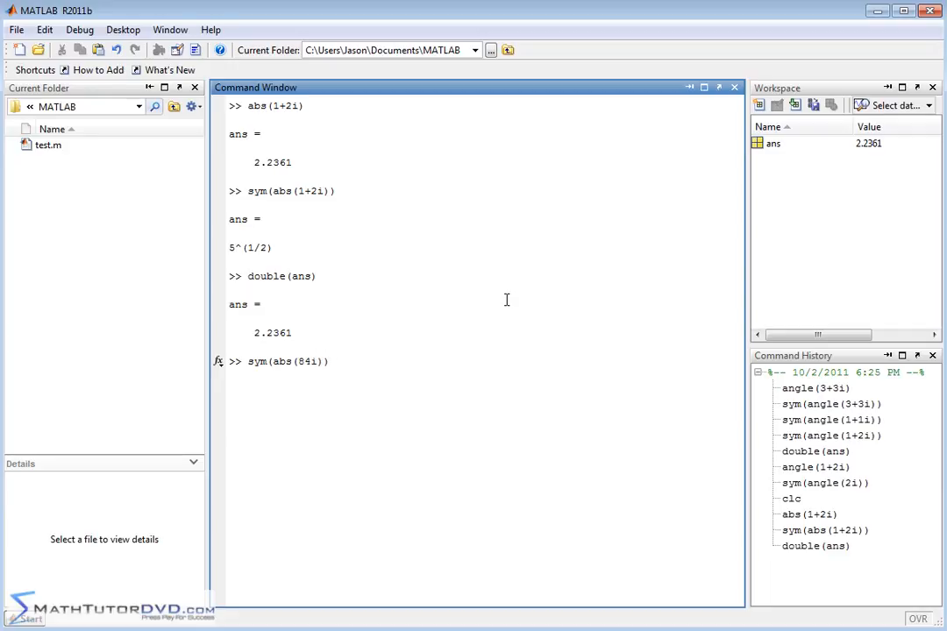
text(-97)
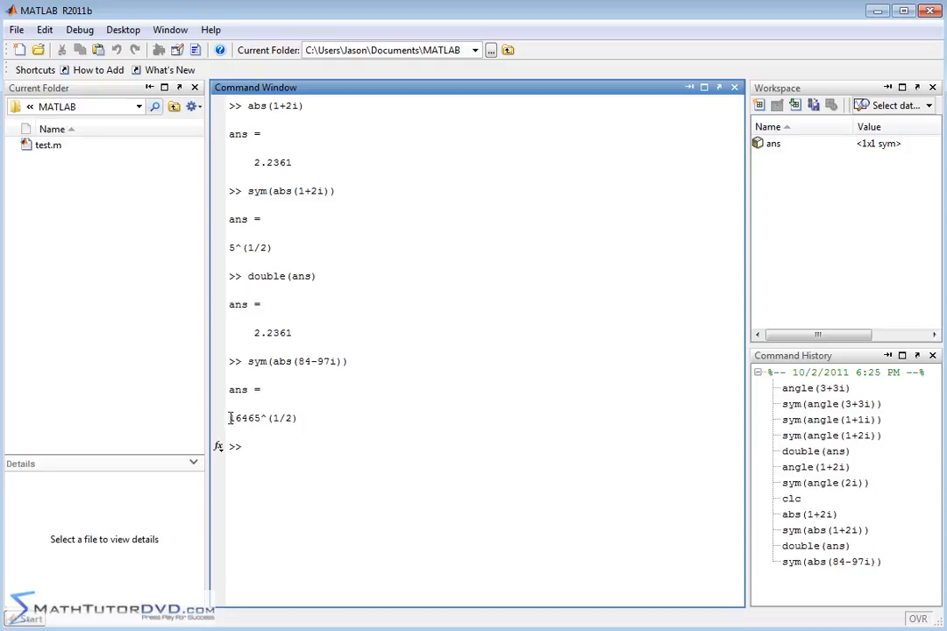
double_click(245, 417)
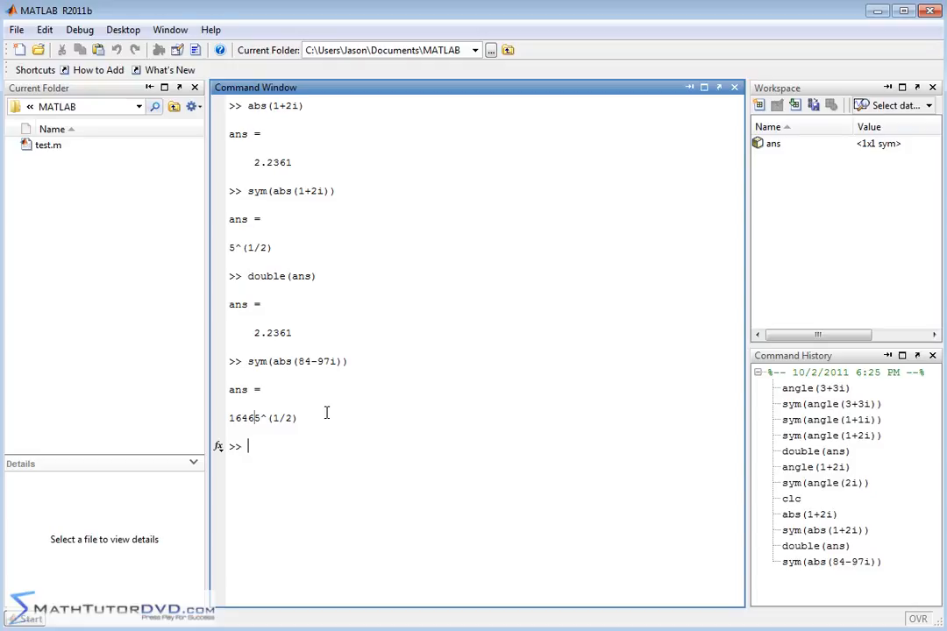
- Clear the Command Window with clc
text(clc)
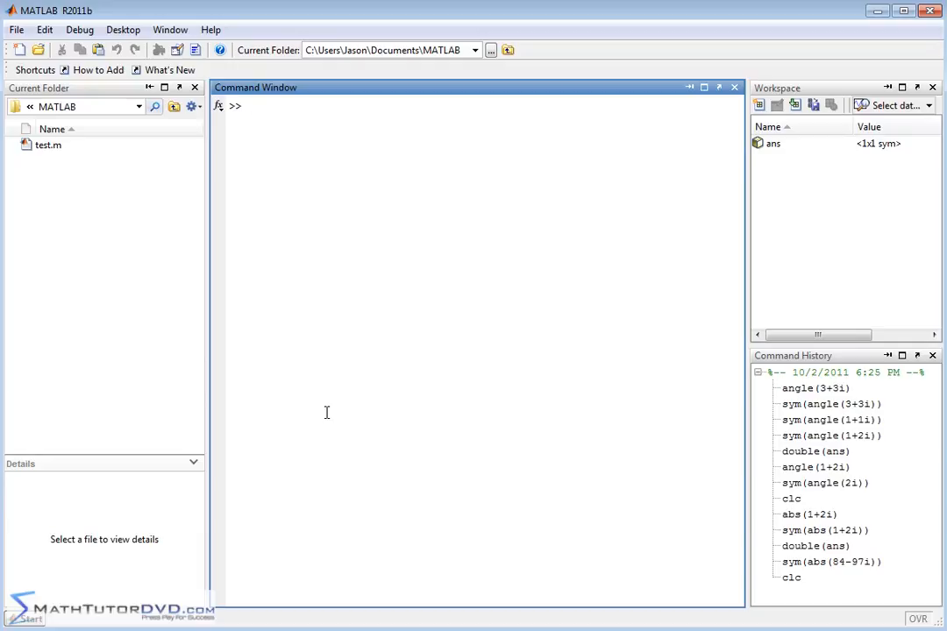
- Assign a=2-1/2i, stored numerically as 2.0000 + 0.5000i
text(a=)
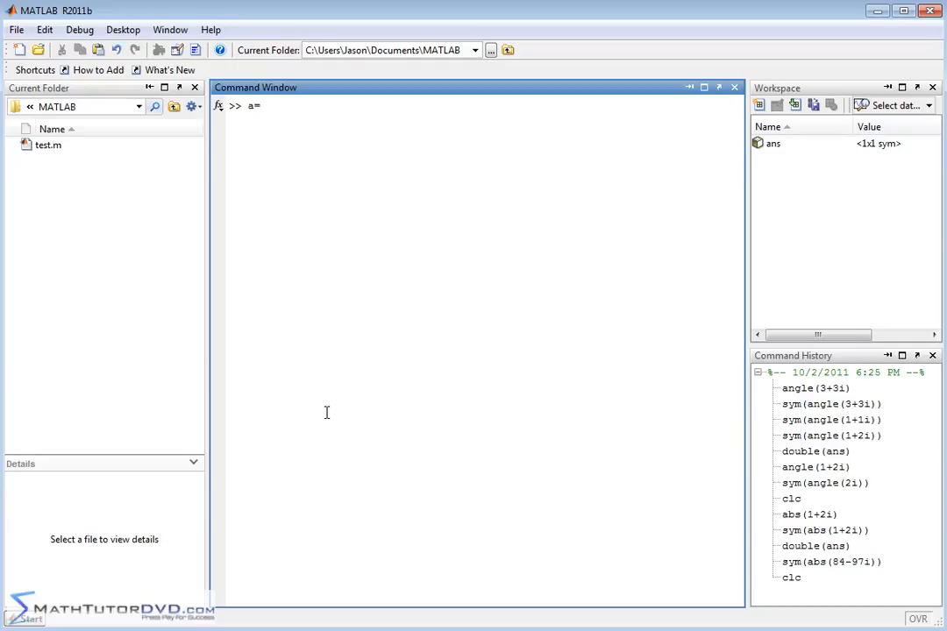
text(2)
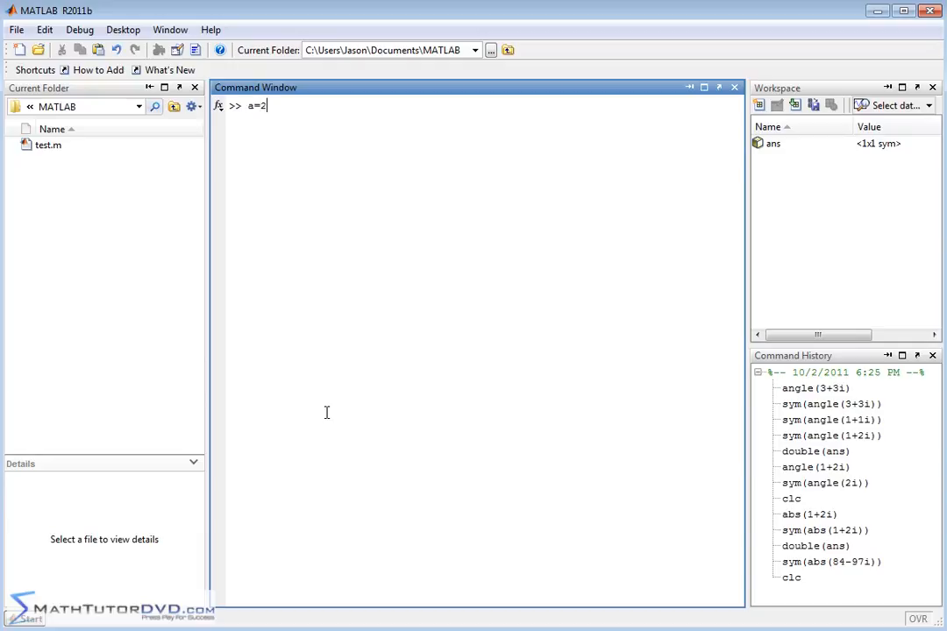
text(-)
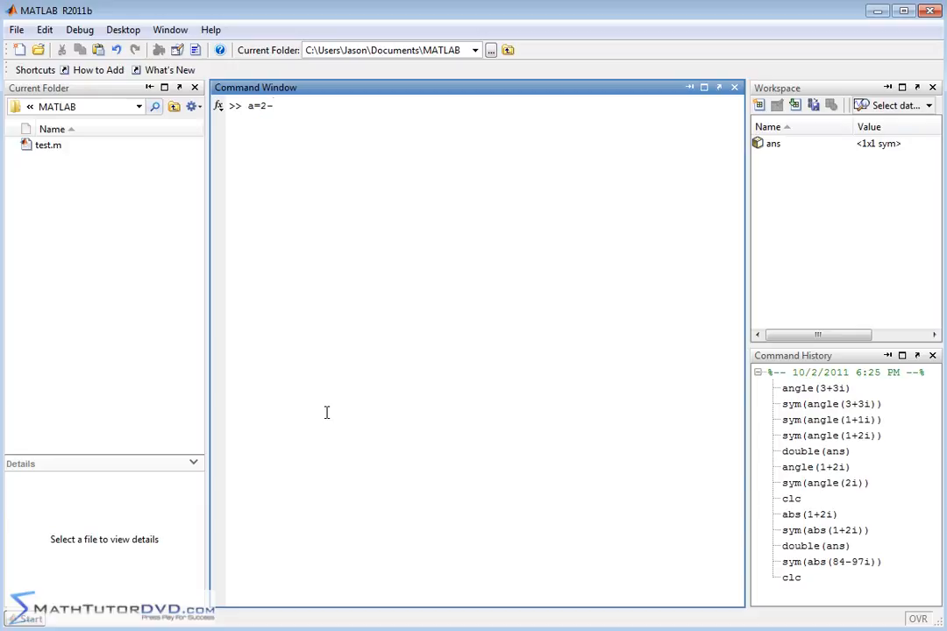
text(1/2i)
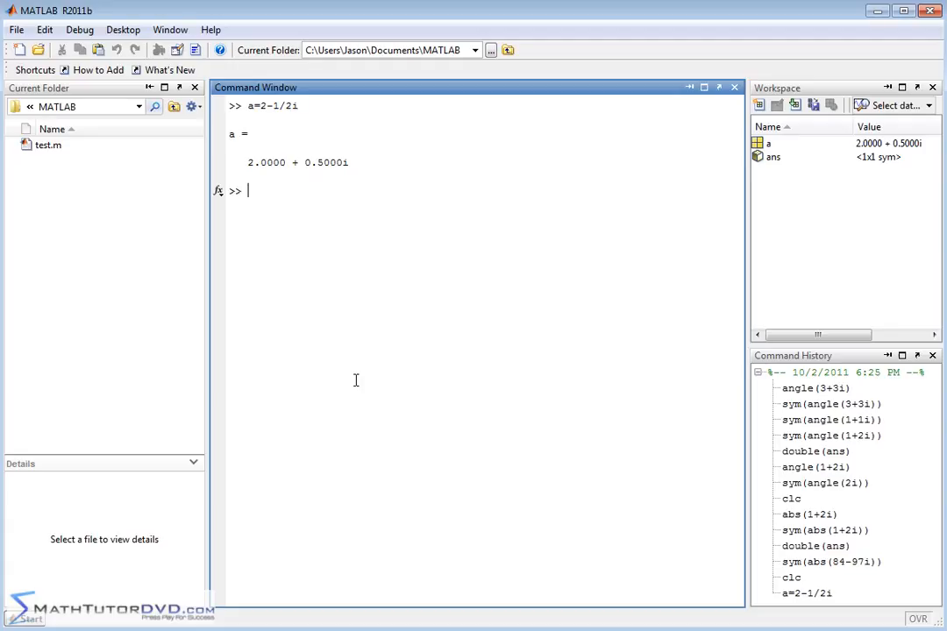
mouse_move(786, 153)
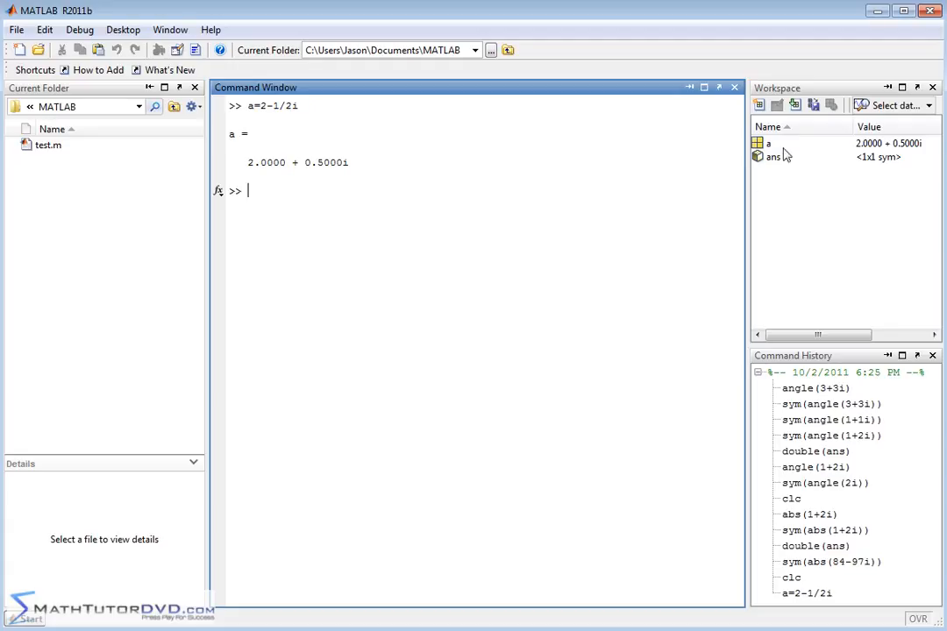
mouse_move(388, 217)
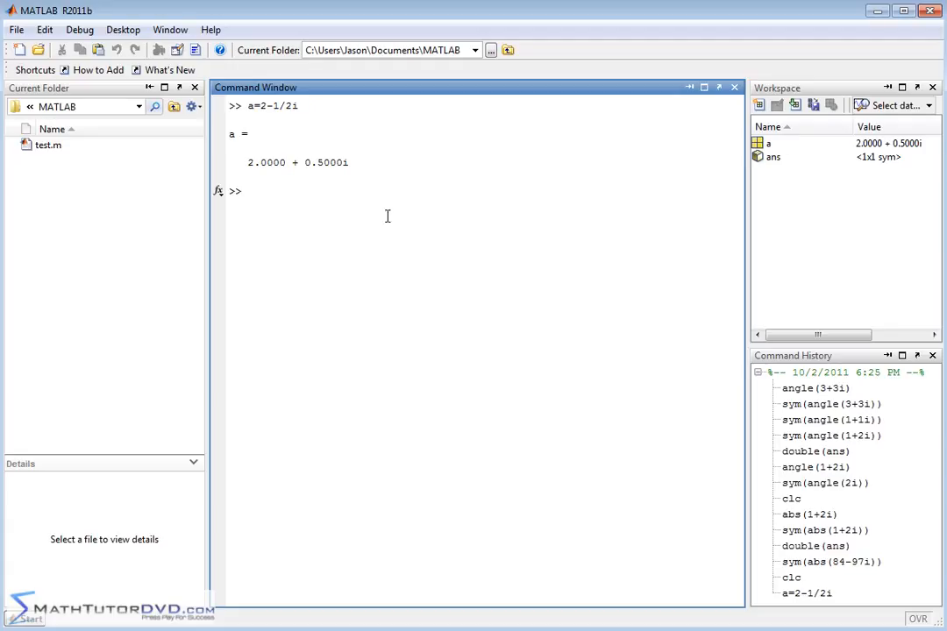
- Declare a as a symbolic variable with syms a
text(syms a)
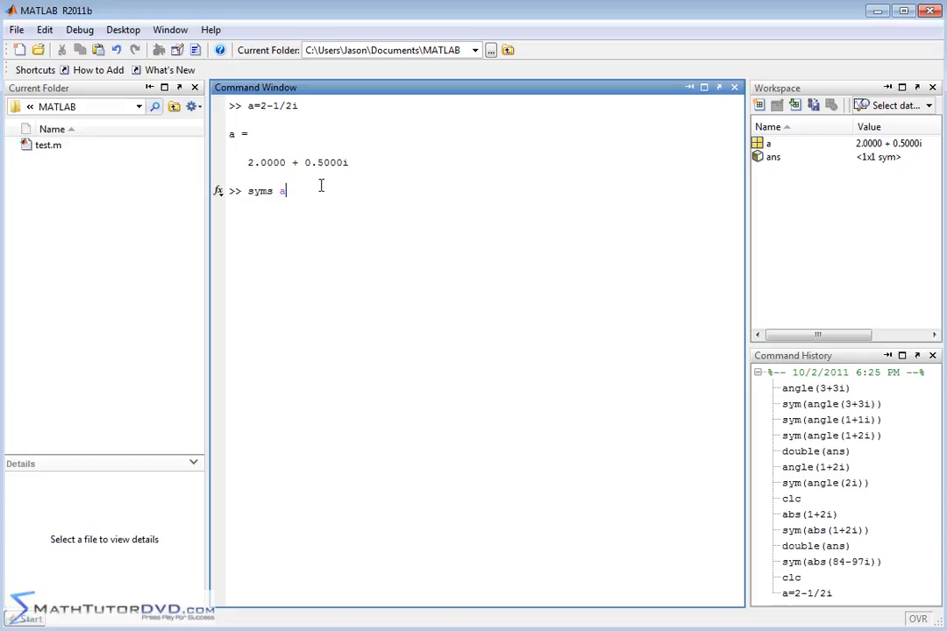
key(enter)
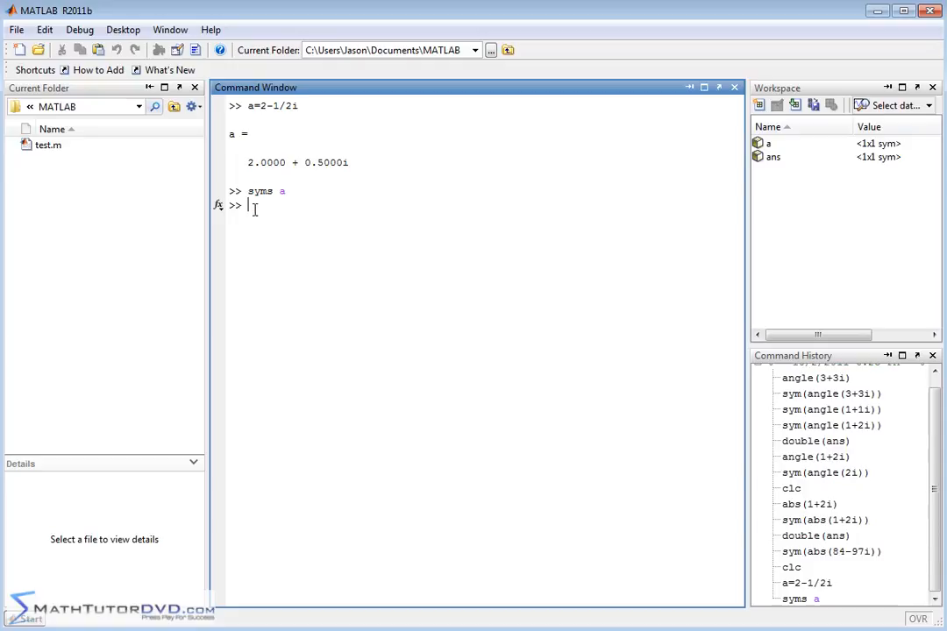
- Redefine a=sym(2-1/2i), giving the exact value 2 + i/2
text(a=)
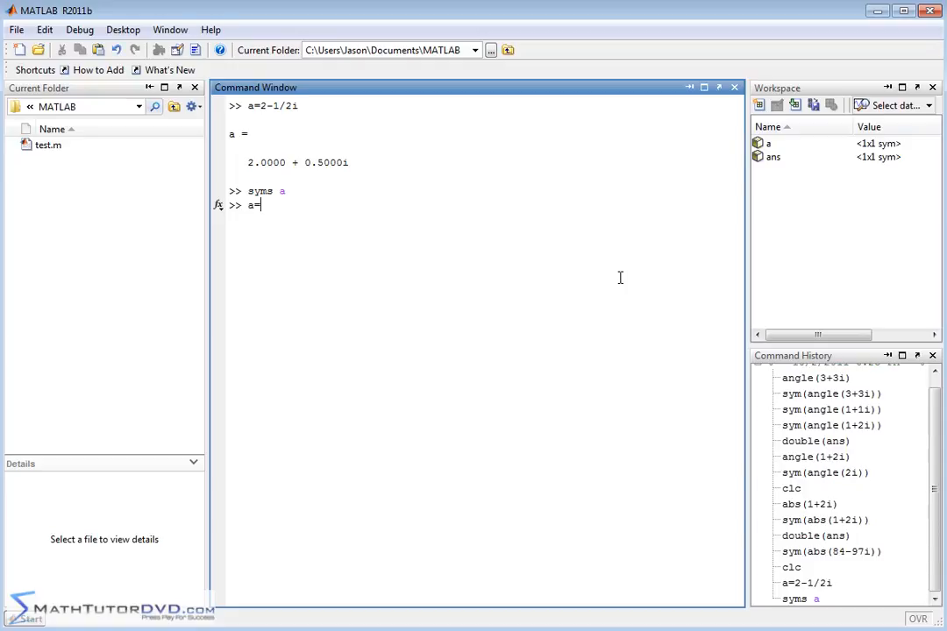
text(sym()
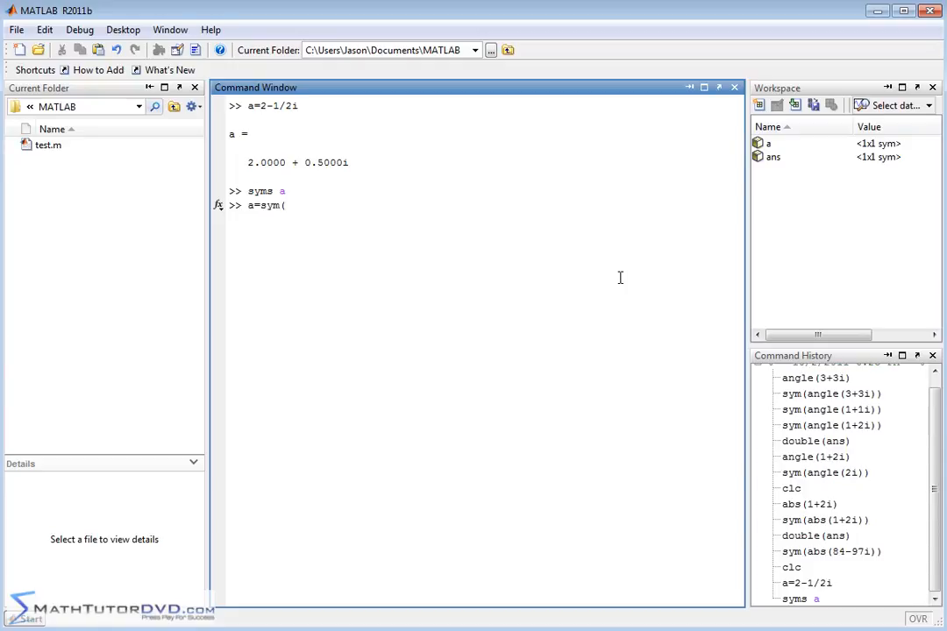
text(2-1)
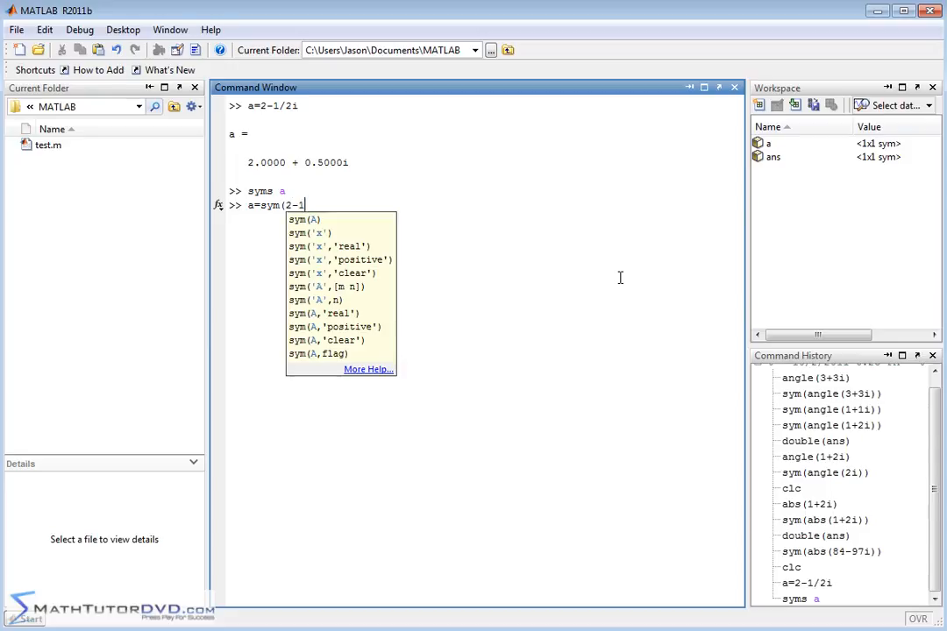
text(/2i)))
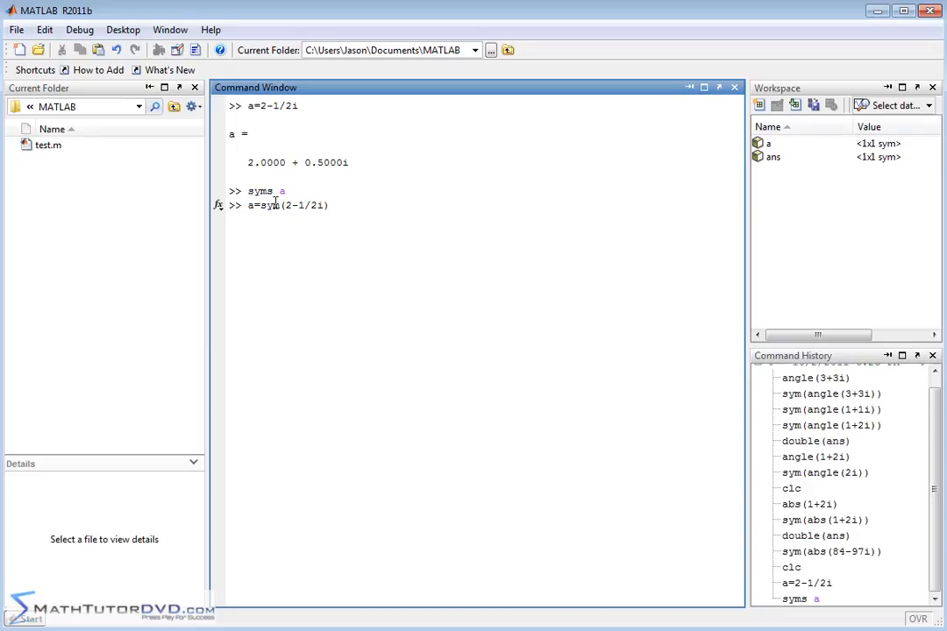
double_click(270, 203)
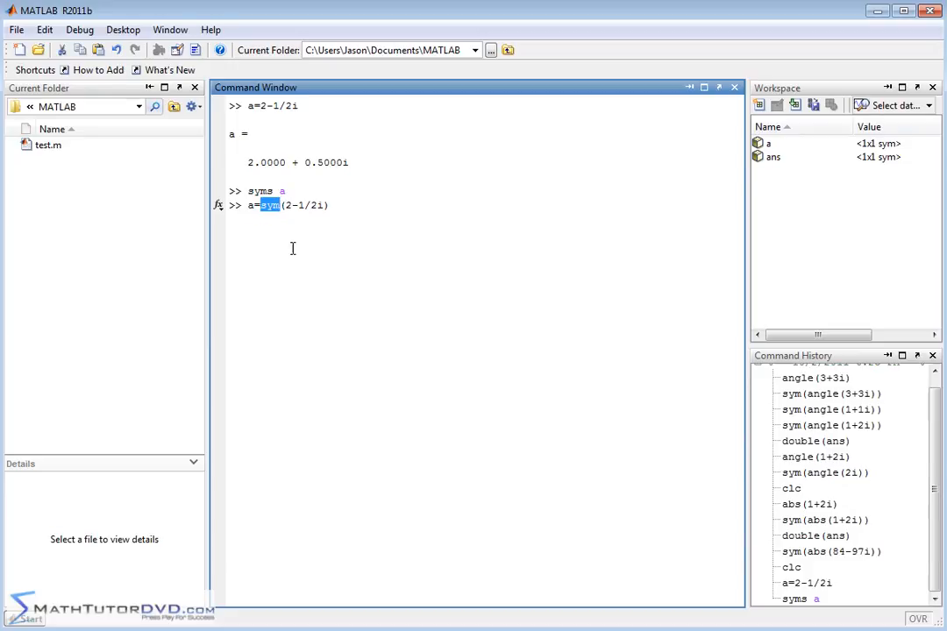
mouse_move(277, 217)
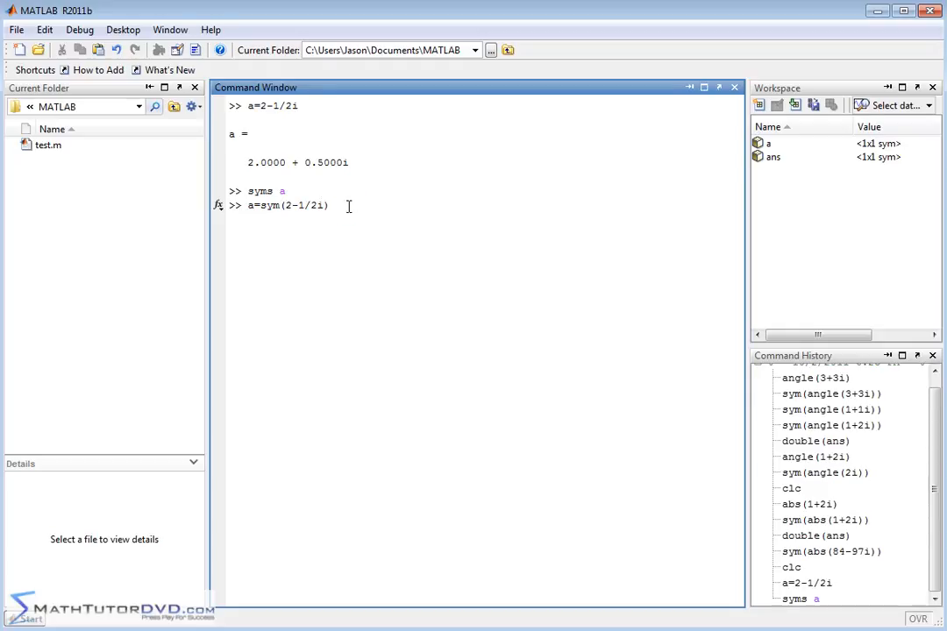
key(Enter)
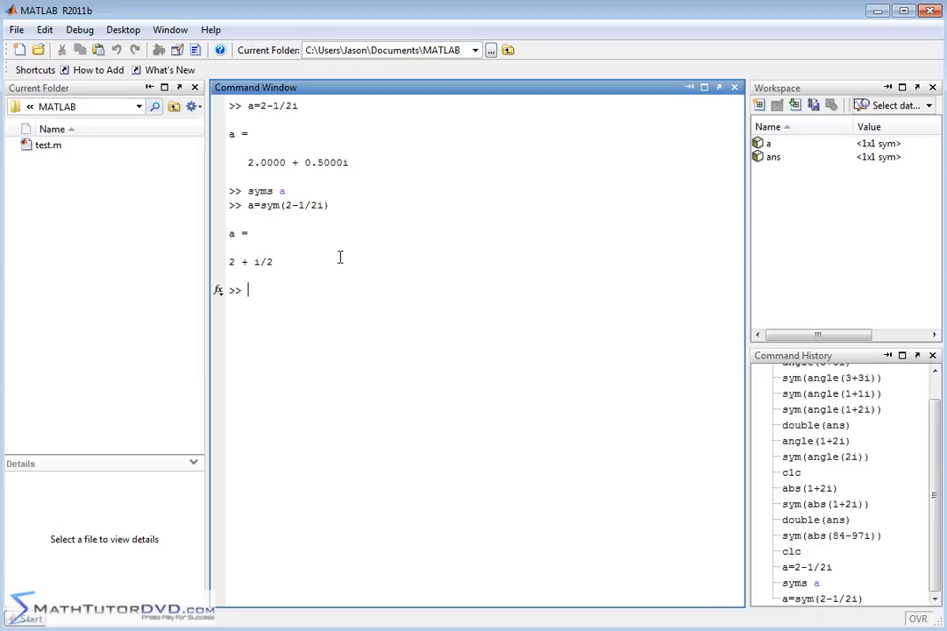
- Evaluate a+a as 4 + i and a^2 as 15/4 + 2*i exactly
text(a+a)
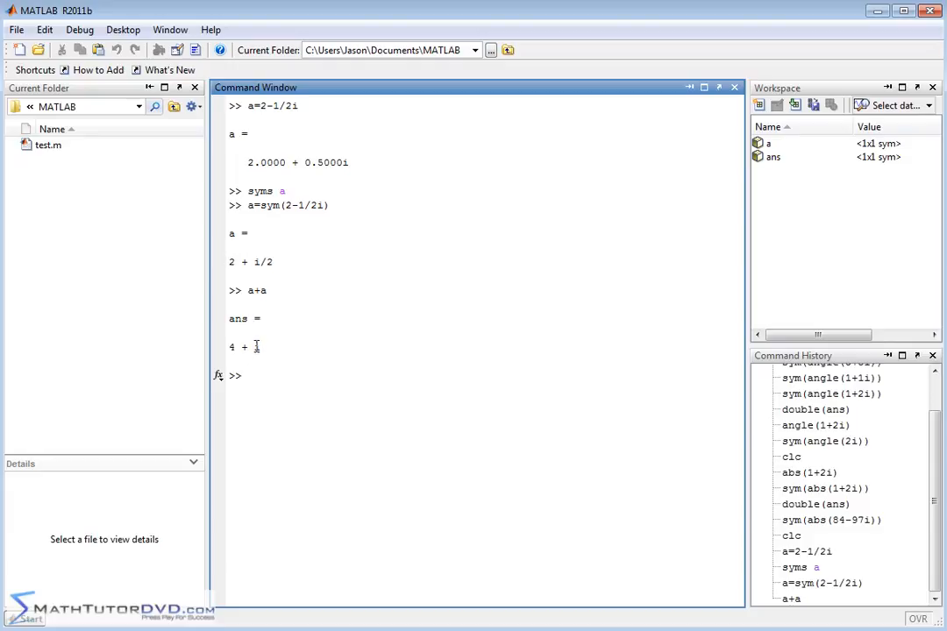
mouse_move(316, 331)
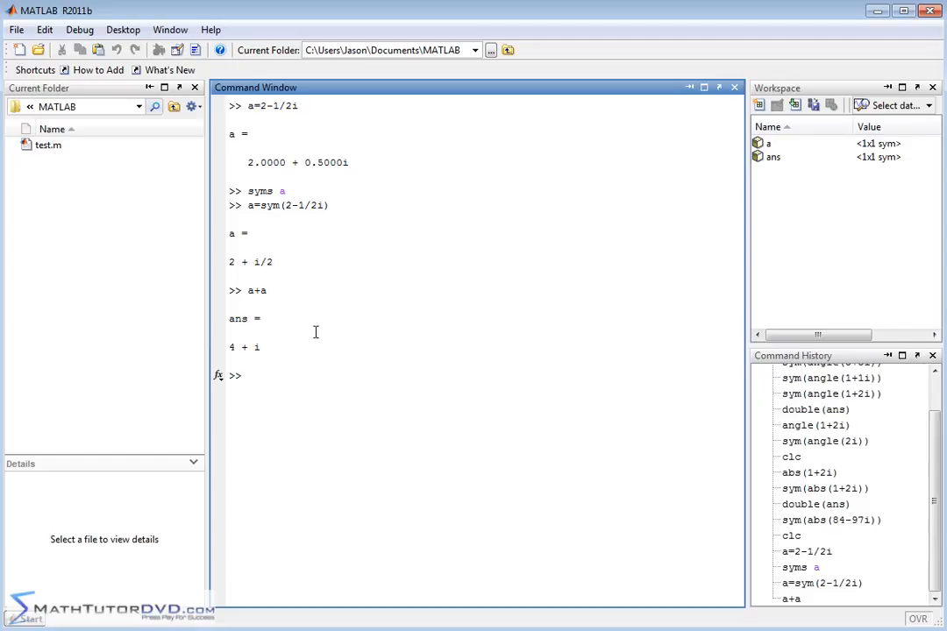
text(a^)
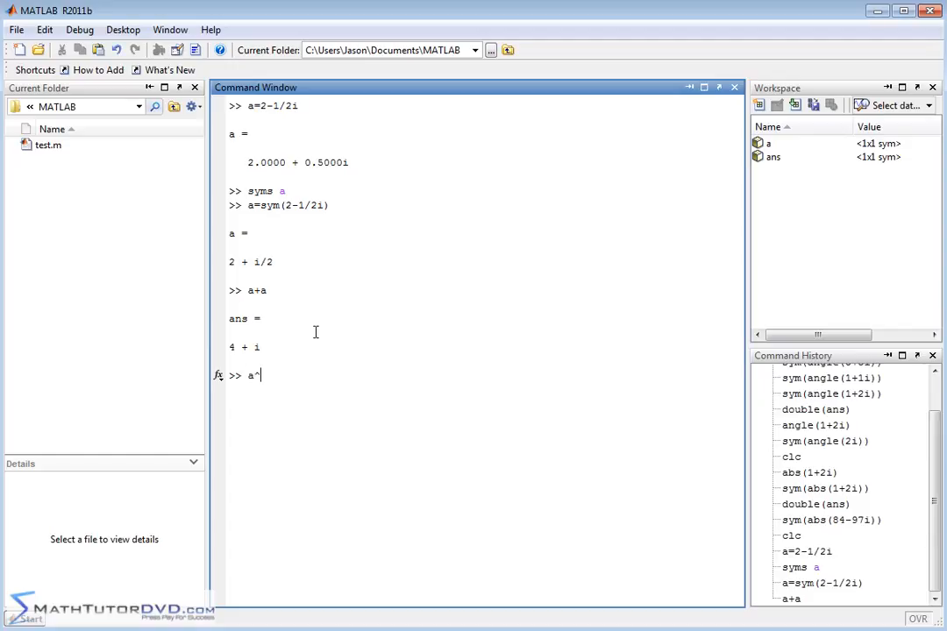
text(2)
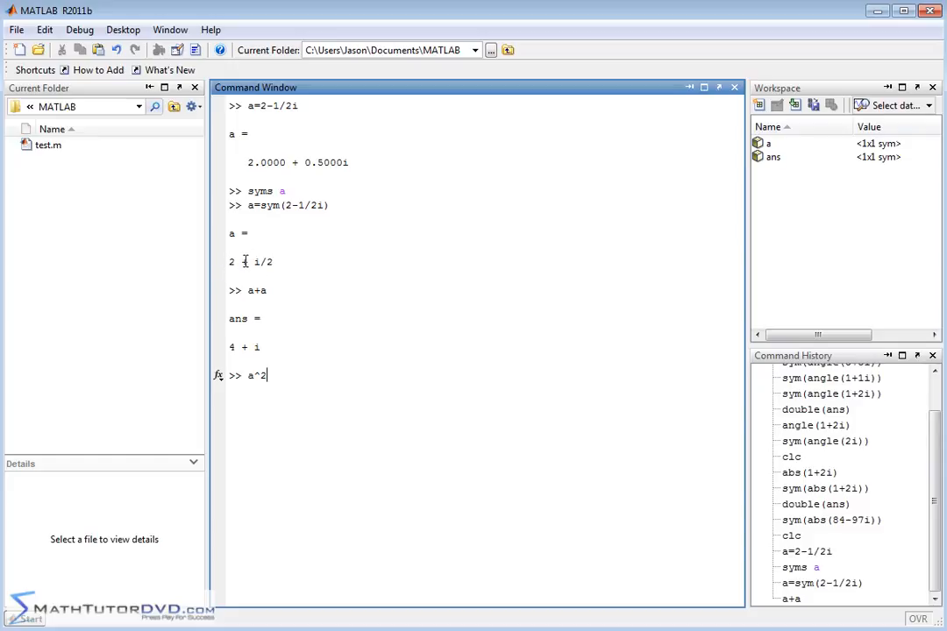
mouse_move(332, 263)
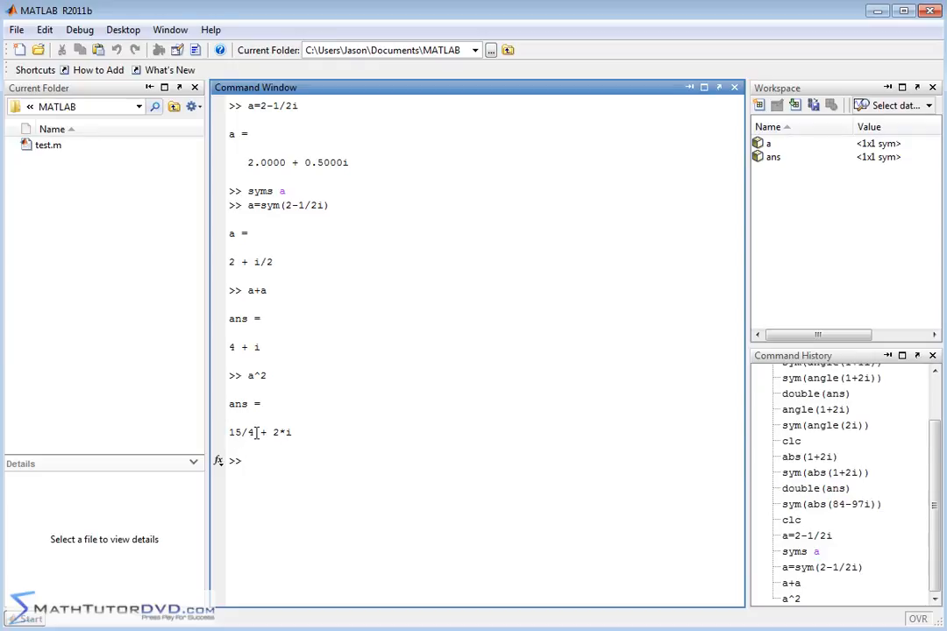
double_click(242, 432)
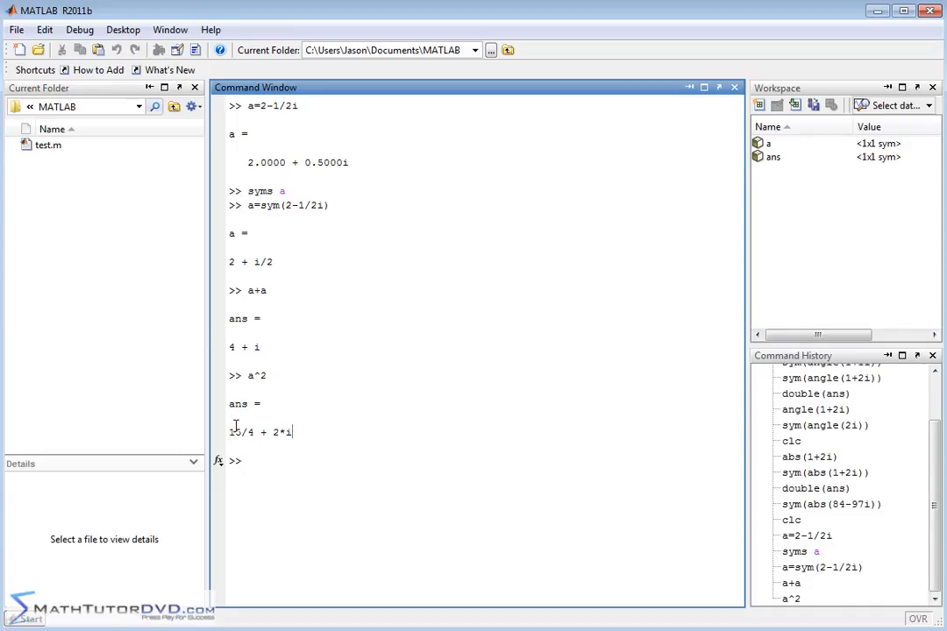
mouse_move(396, 395)
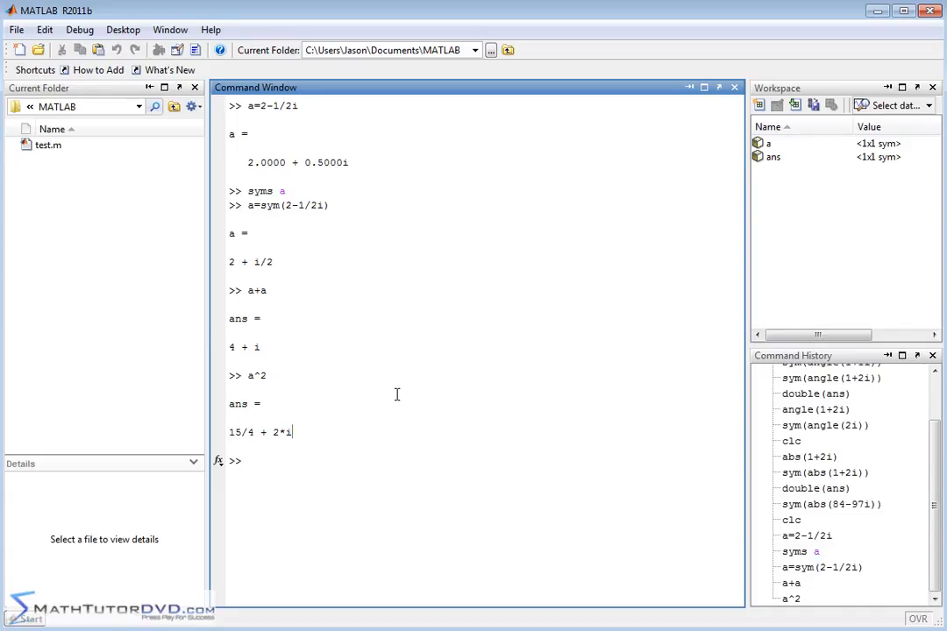
- Evaluate a^3 symbolically, returning the exact result 13/2 + (47*i)/8
text(a^3)
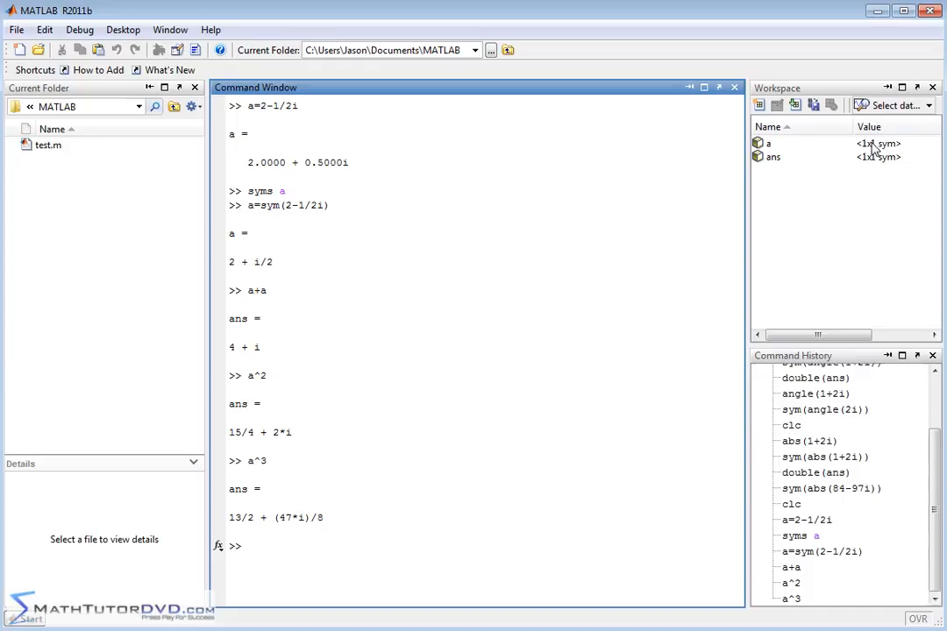
double_click(252, 517)
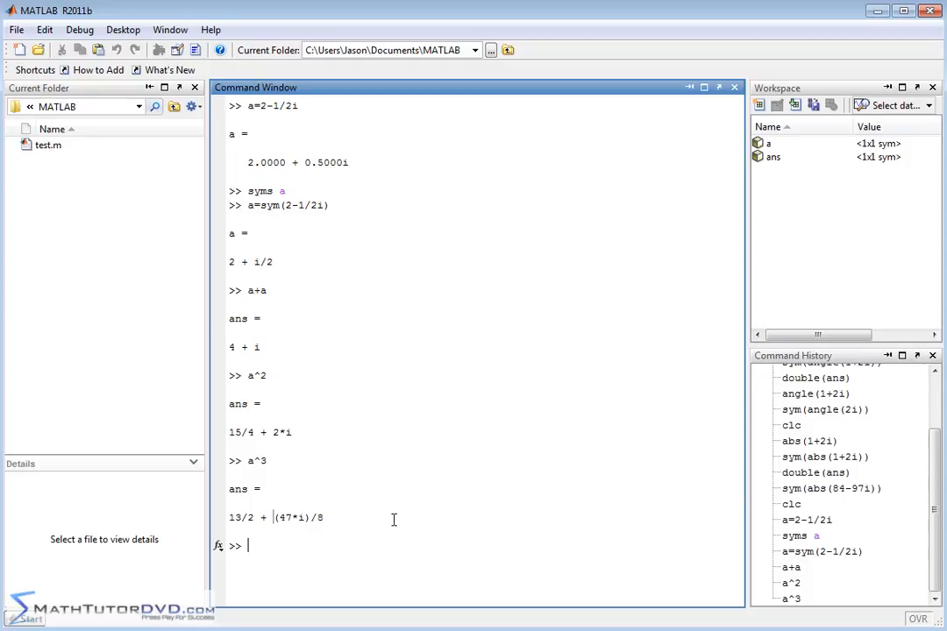
- Evaluate (a^5)+(2*a^3)-(10*a^2), returning the exact result -95/8 + (857*i)/32
text(a)
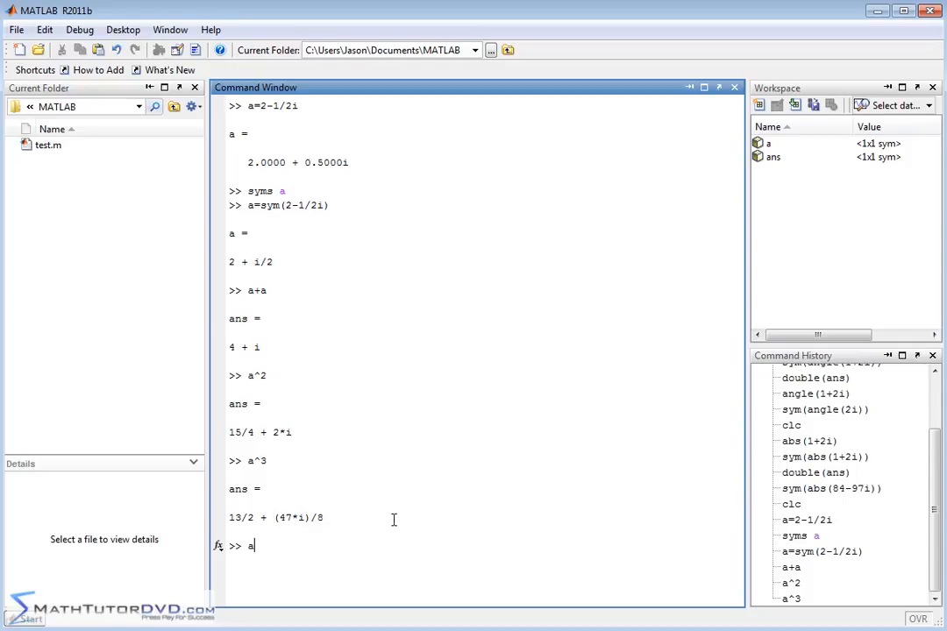
text(^5+)
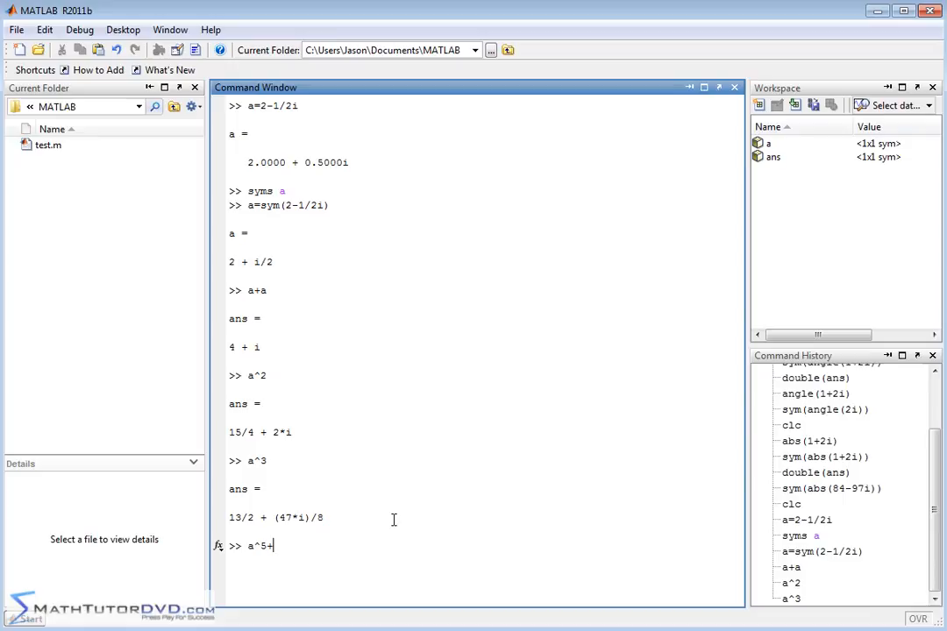
text(2*a)
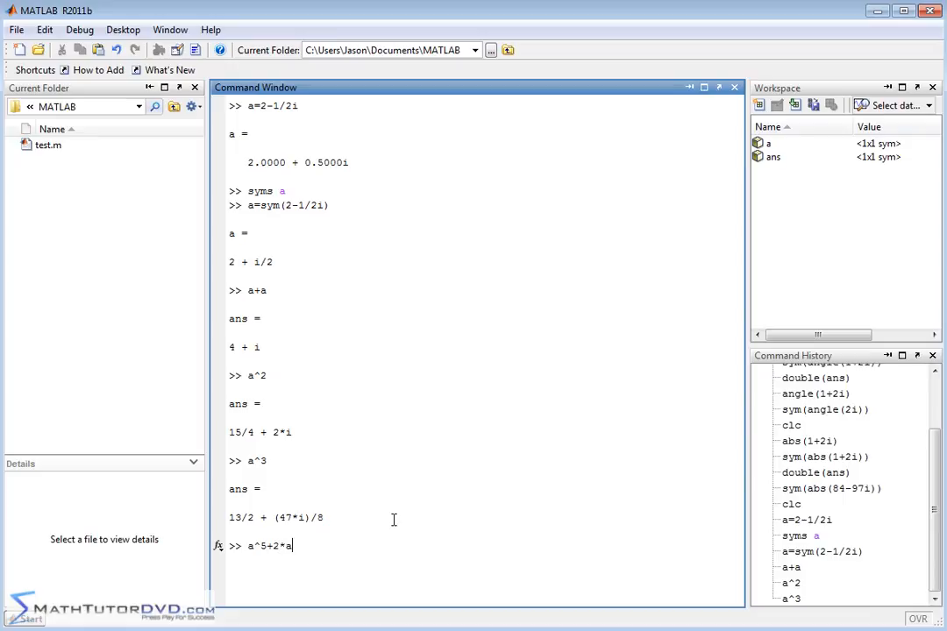
text(^3-)
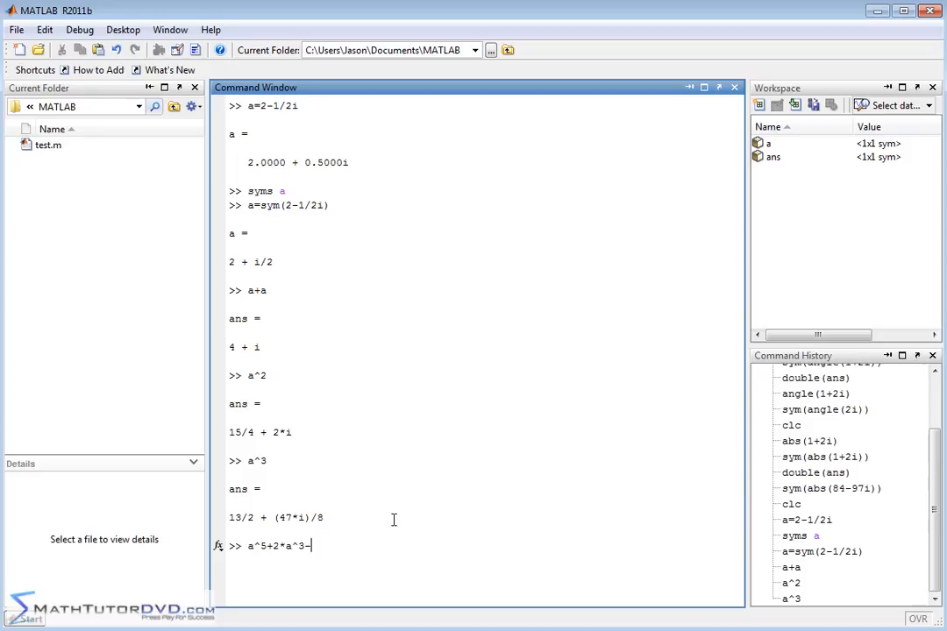
text(10*a)
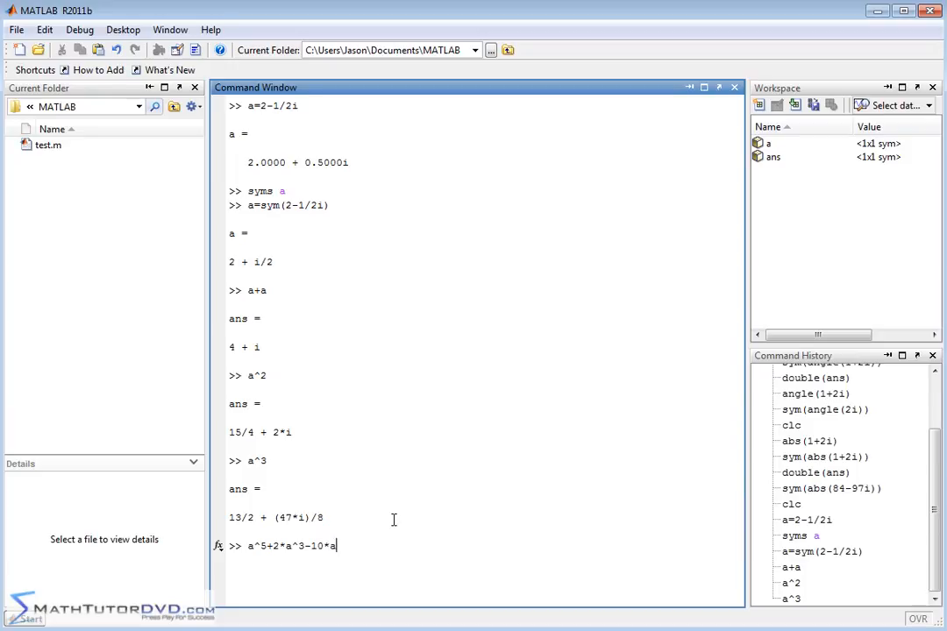
text(^2)
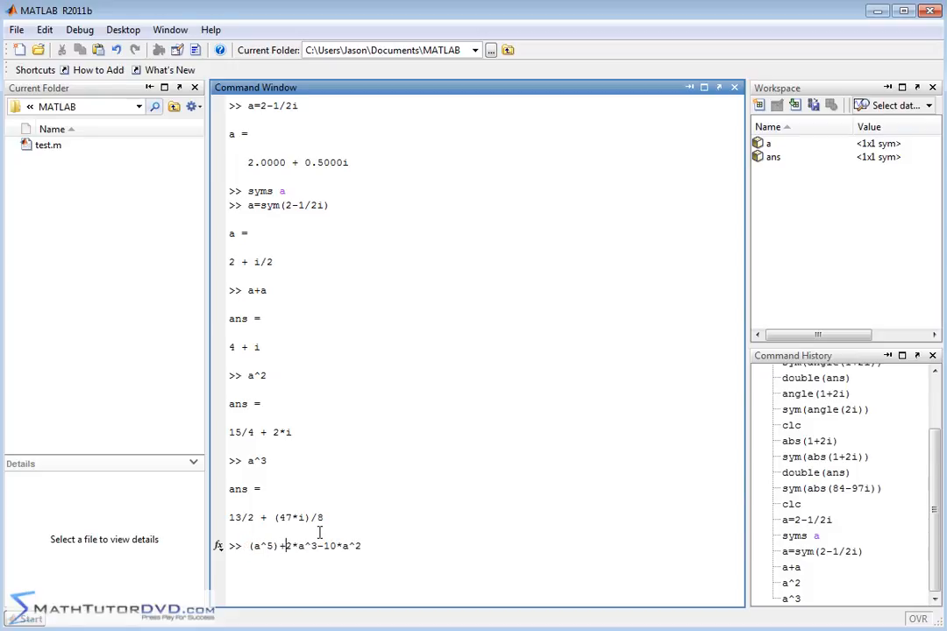
text(()
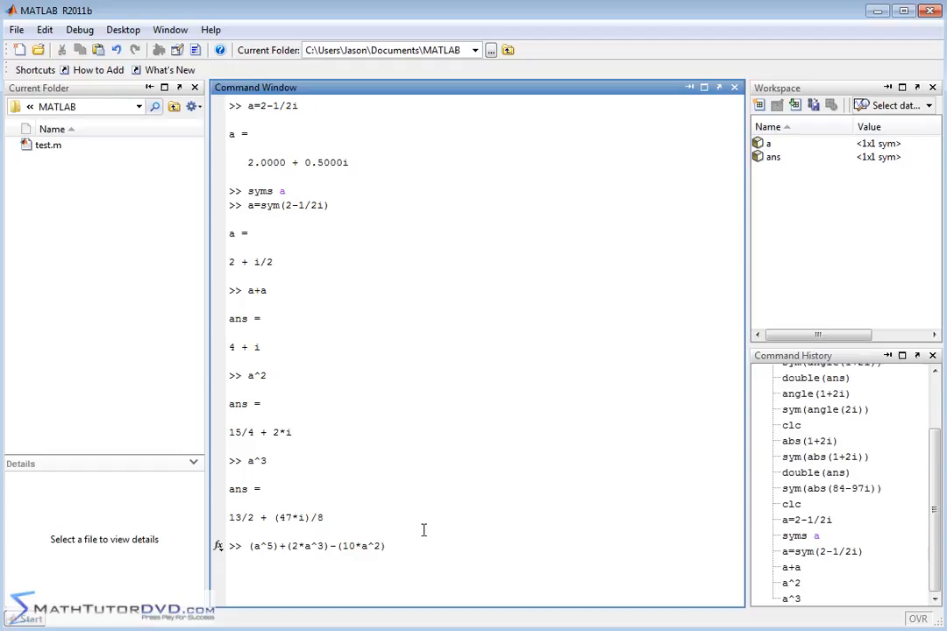
key(enter)
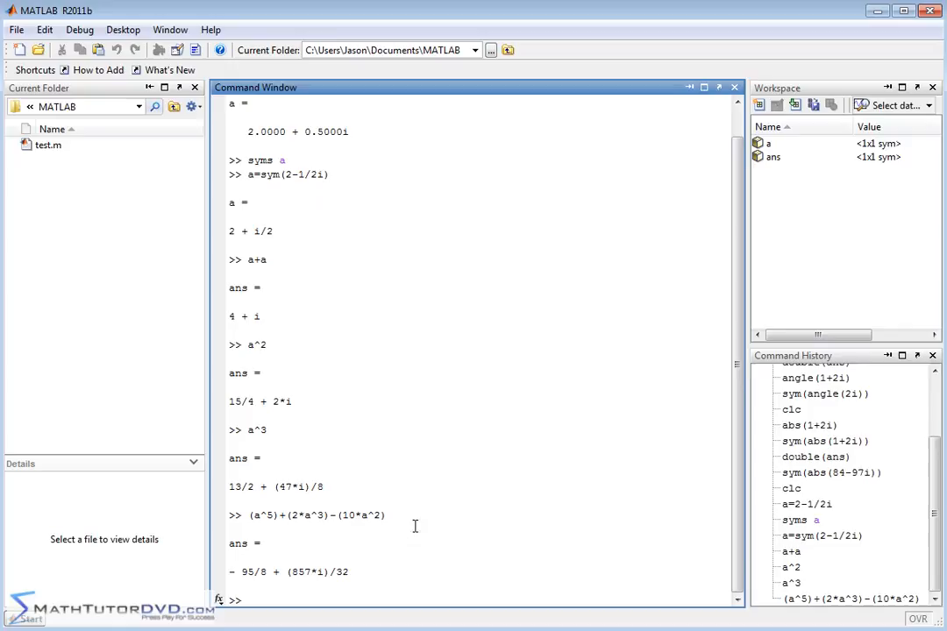
mouse_move(228, 572)
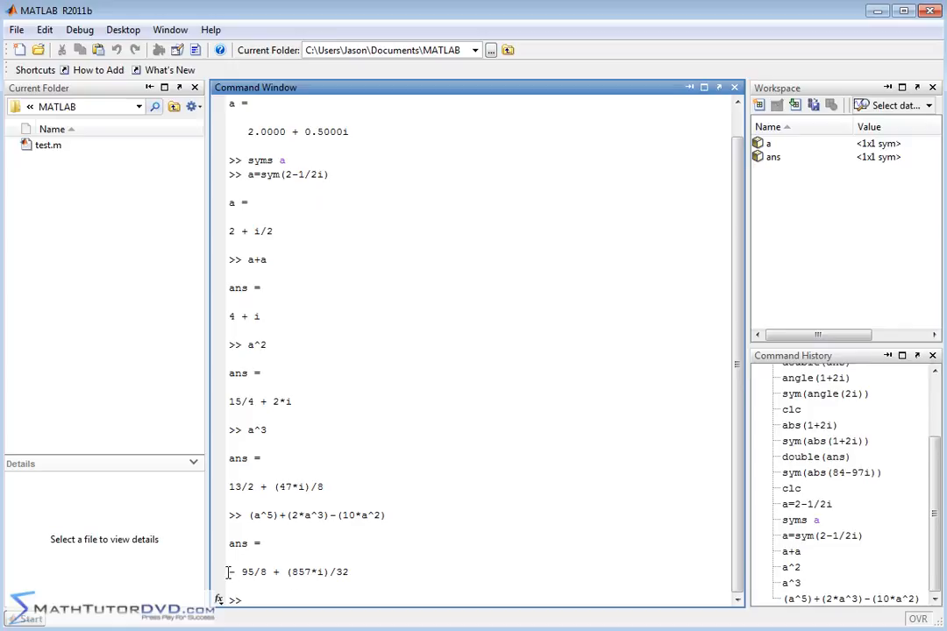
double_click(249, 572)
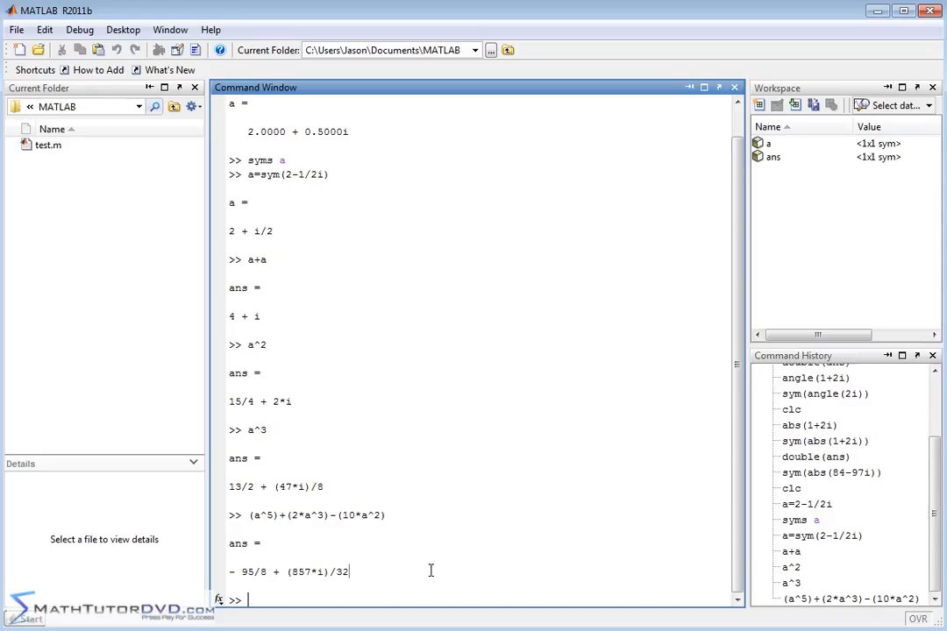
- Get real(ans) of the polynomial result, -95/8, and highlight it
text(real(ans)
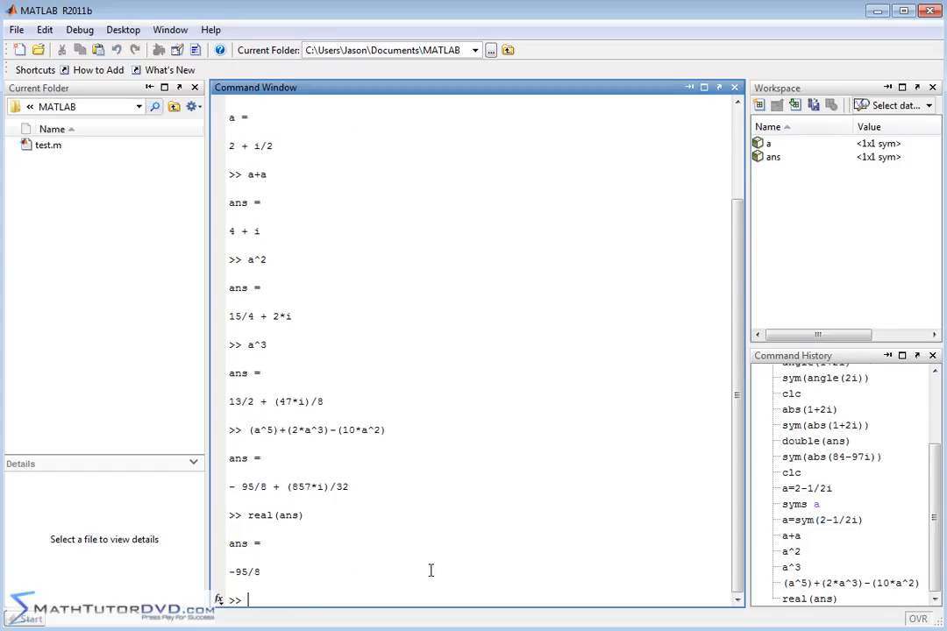
double_click(245, 571)
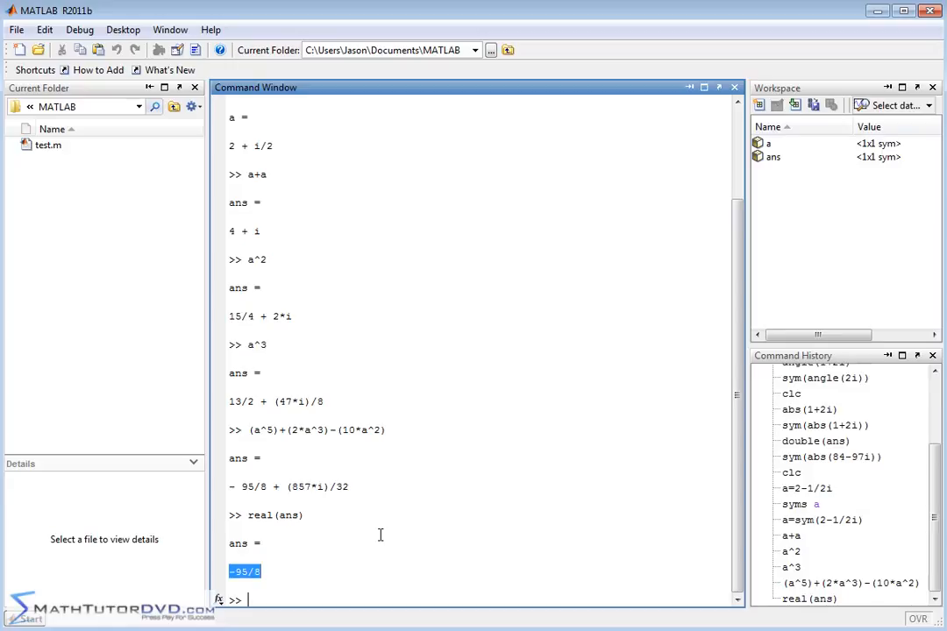
- Get imag(ans), which returns 0 since ans now holds -95/8
text(im)
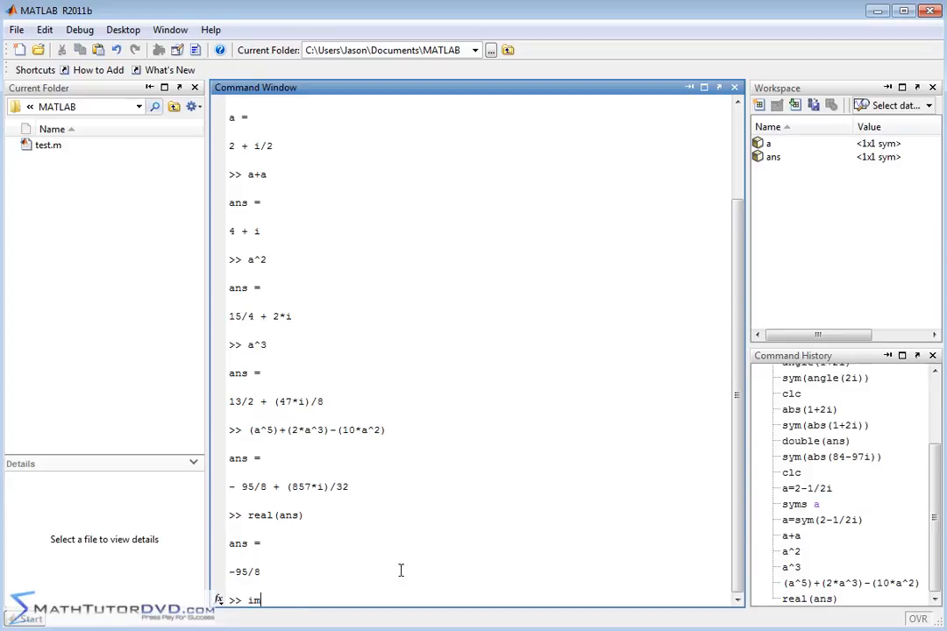
text(ag()
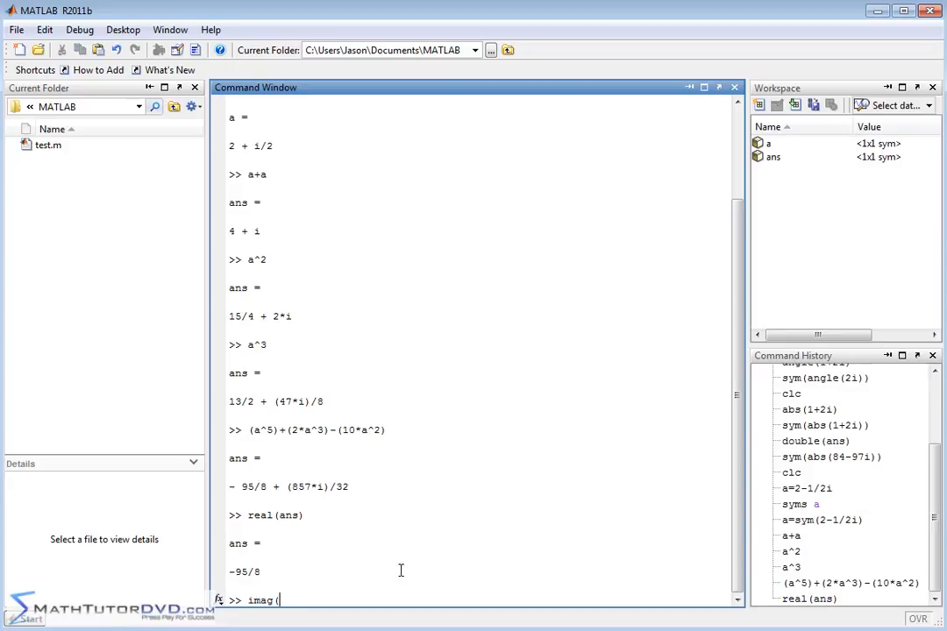
text(a)
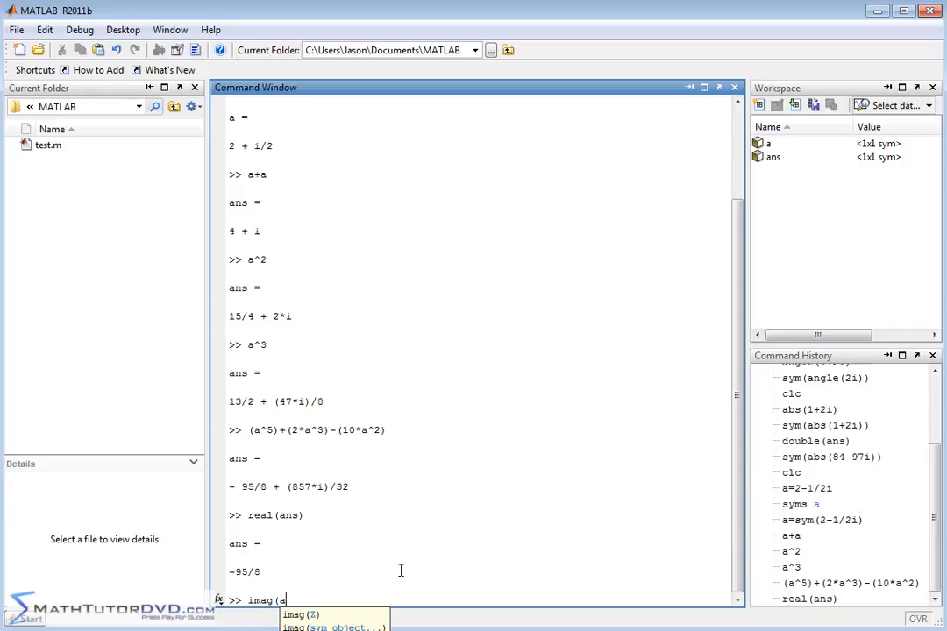
key(backspace)
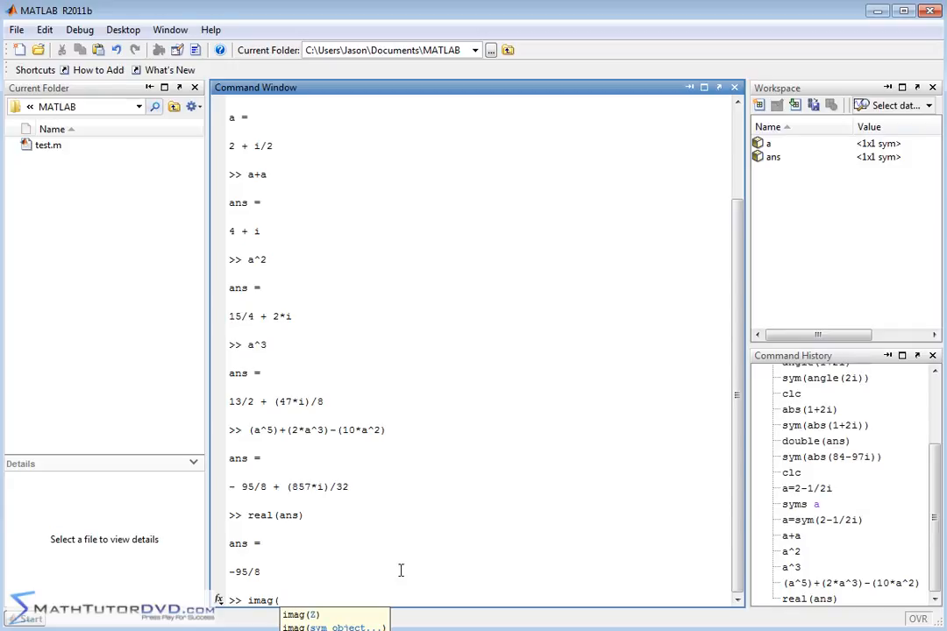
text(ans))
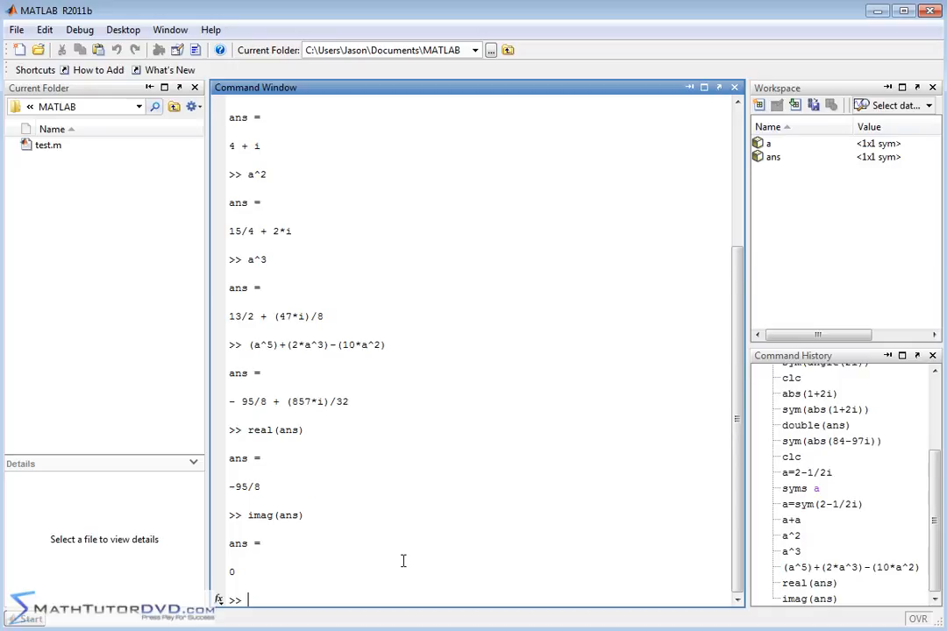
- Store the polynomial in b, then show real(b) -95/8, imag(b) 857/32 and conj(b) -95/8 - (857*i)/32
text(b=(a^5)+(2*a^3)-(10*a^2))
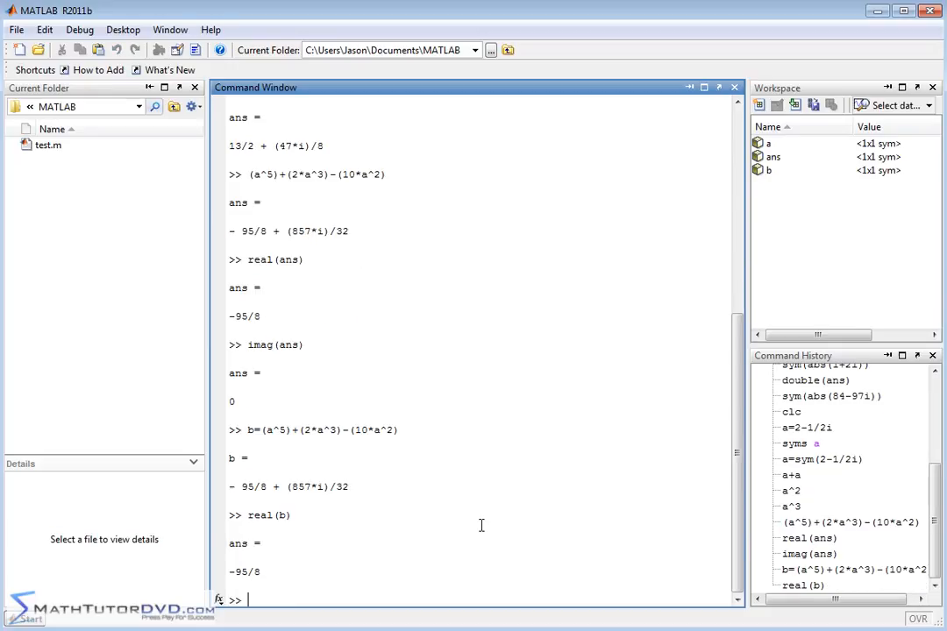
text(imag(b))
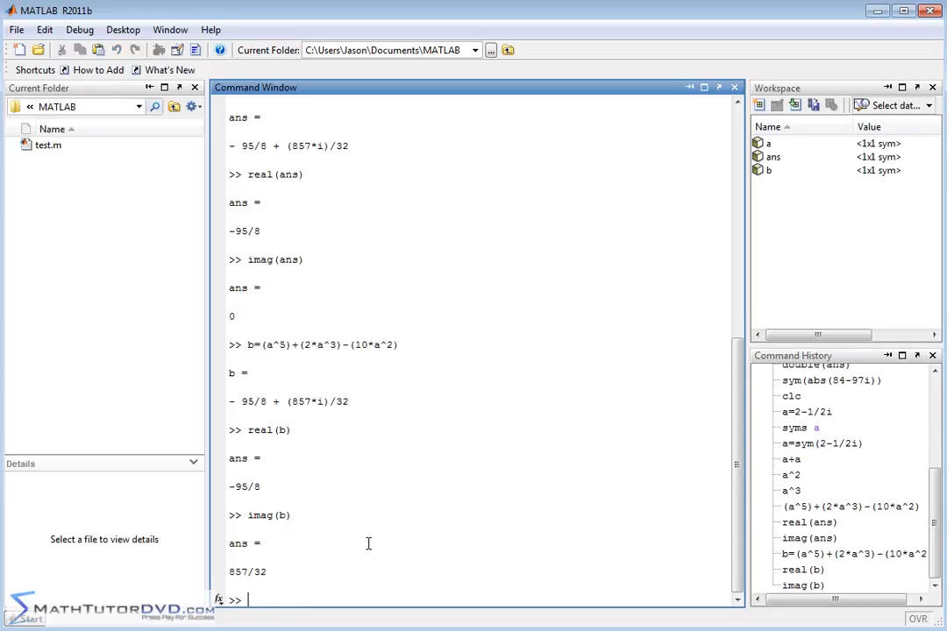
text(conj(b))
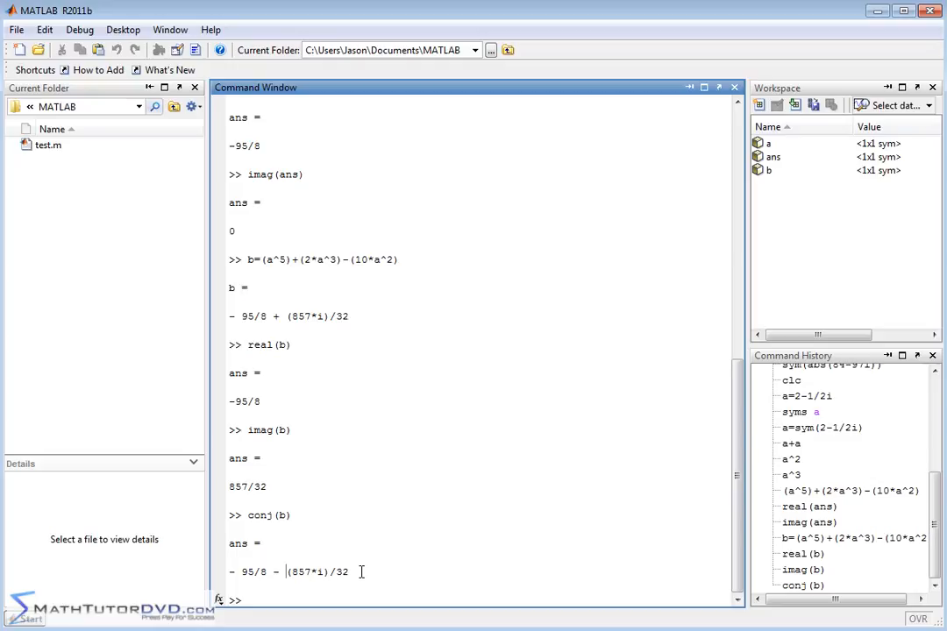
double_click(340, 571)
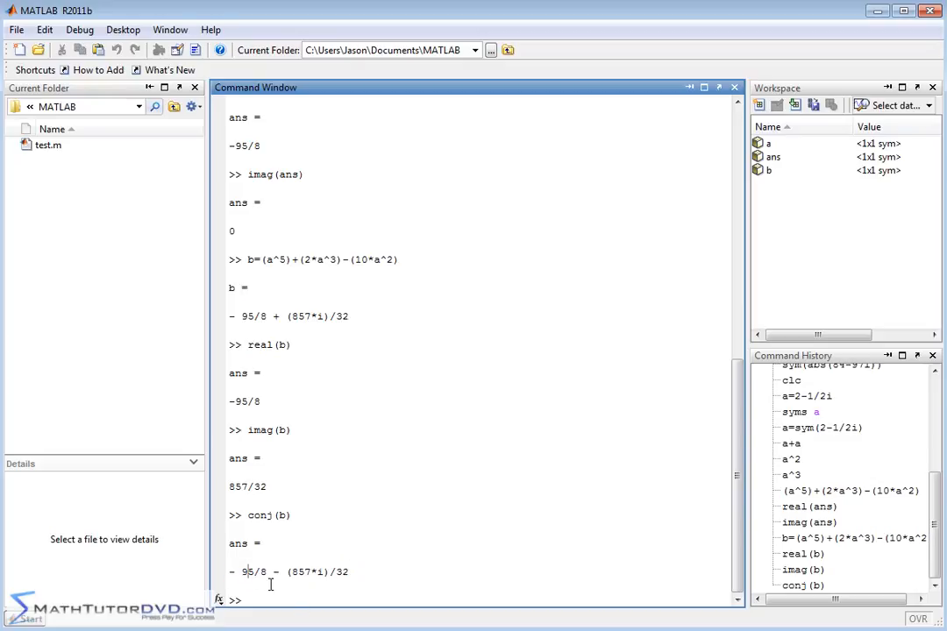
double_click(296, 571)
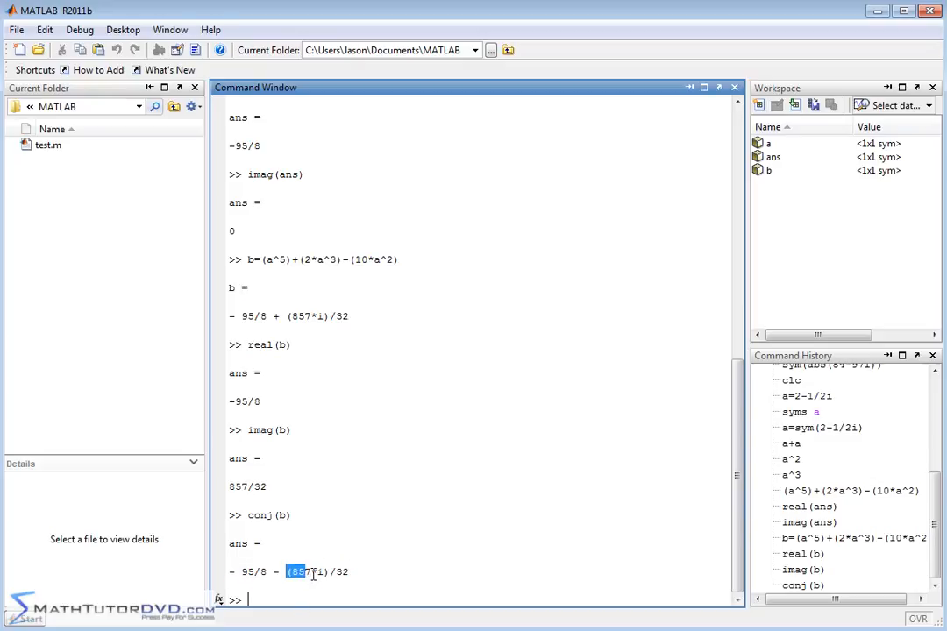
click(377, 570)
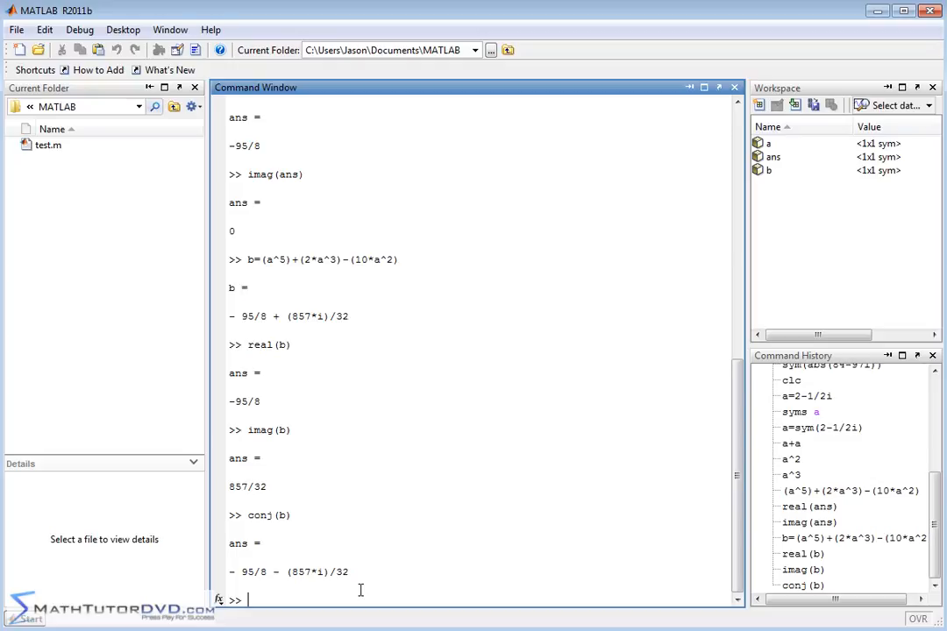
- Convert b with double(b) to the decimal value -11.8750 + 26.7813i
text(double(b)
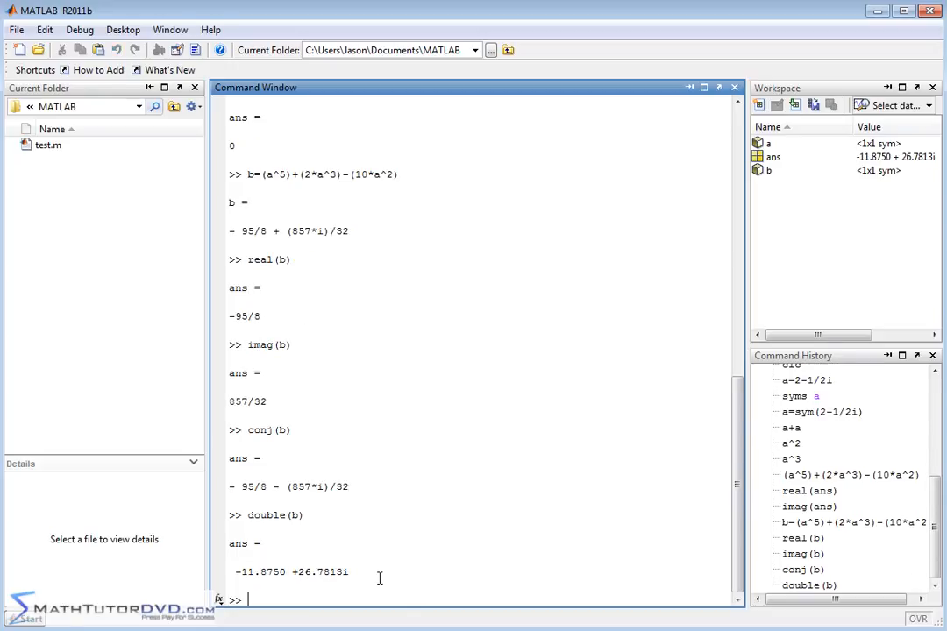
mouse_move(399, 580)
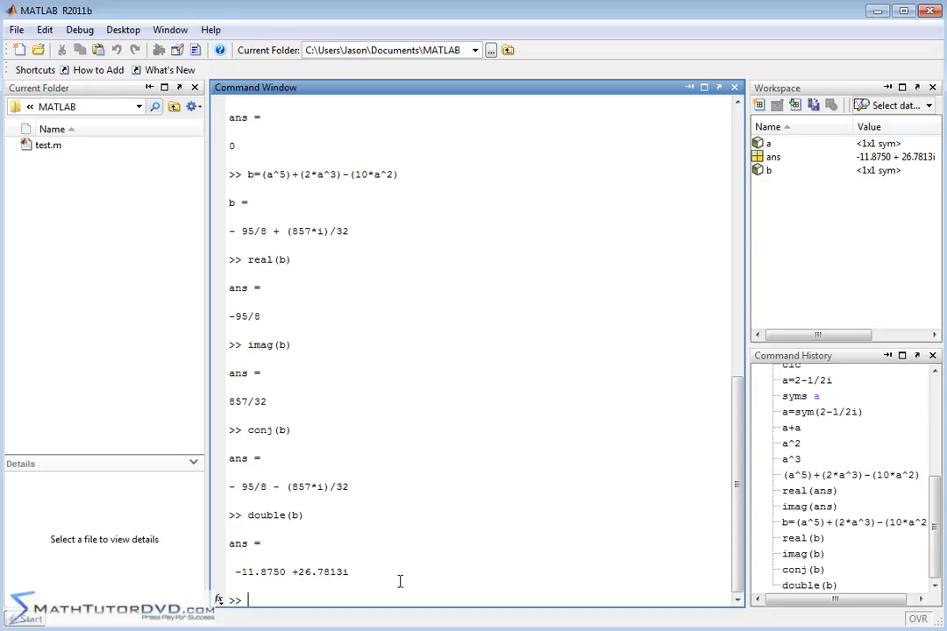
mouse_move(432, 356)
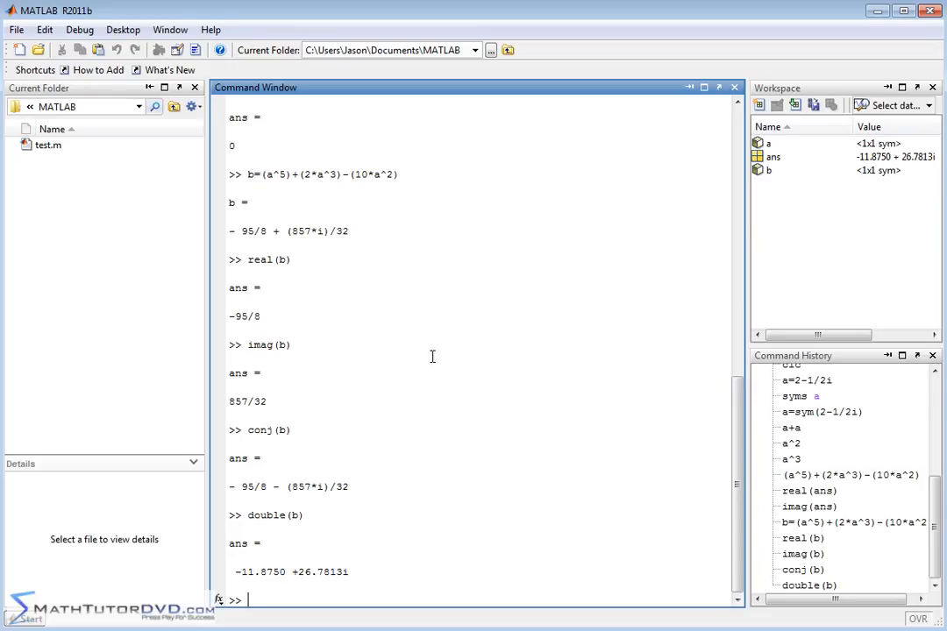
mouse_move(289, 463)
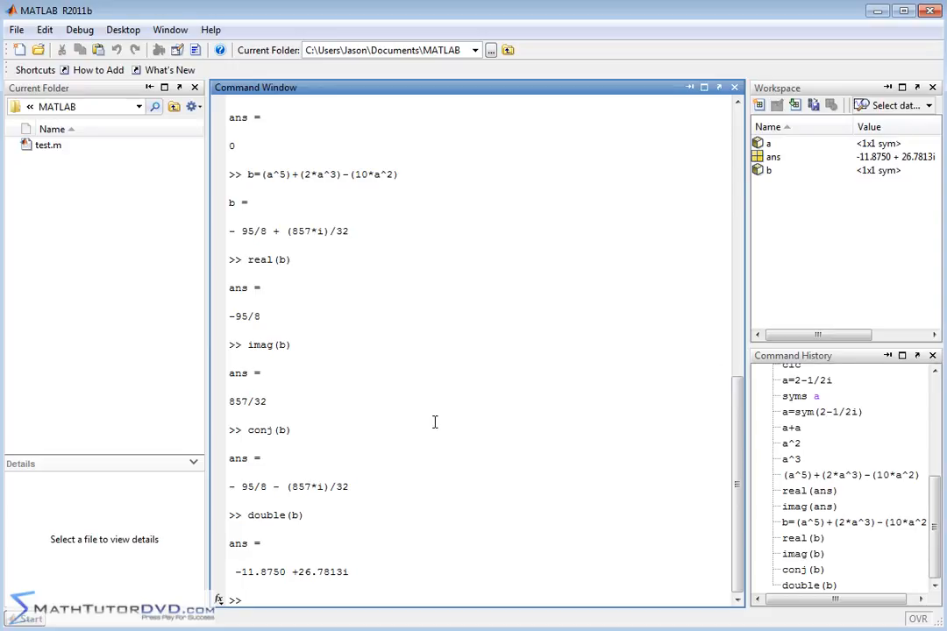
mouse_move(638, 621)
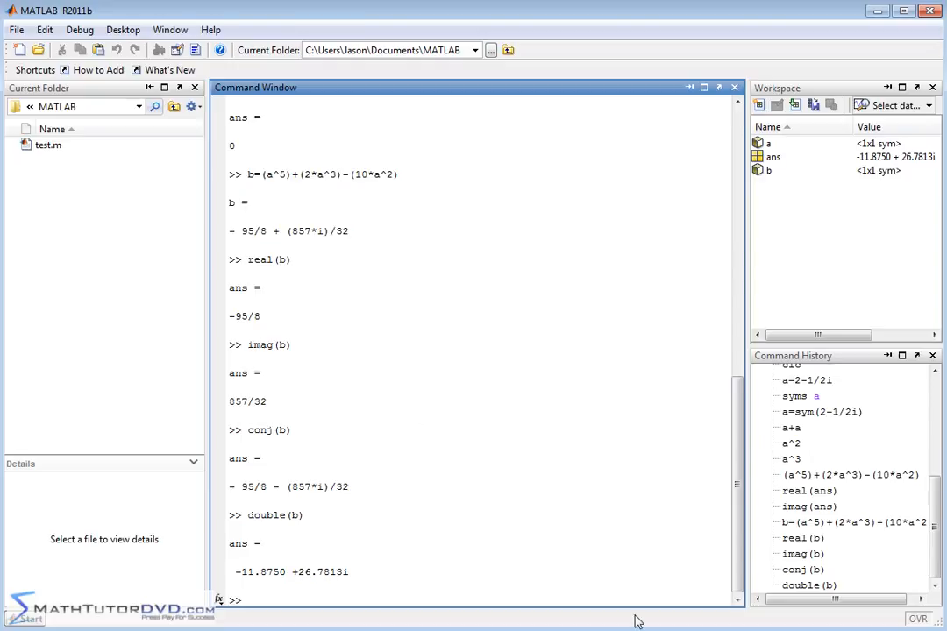